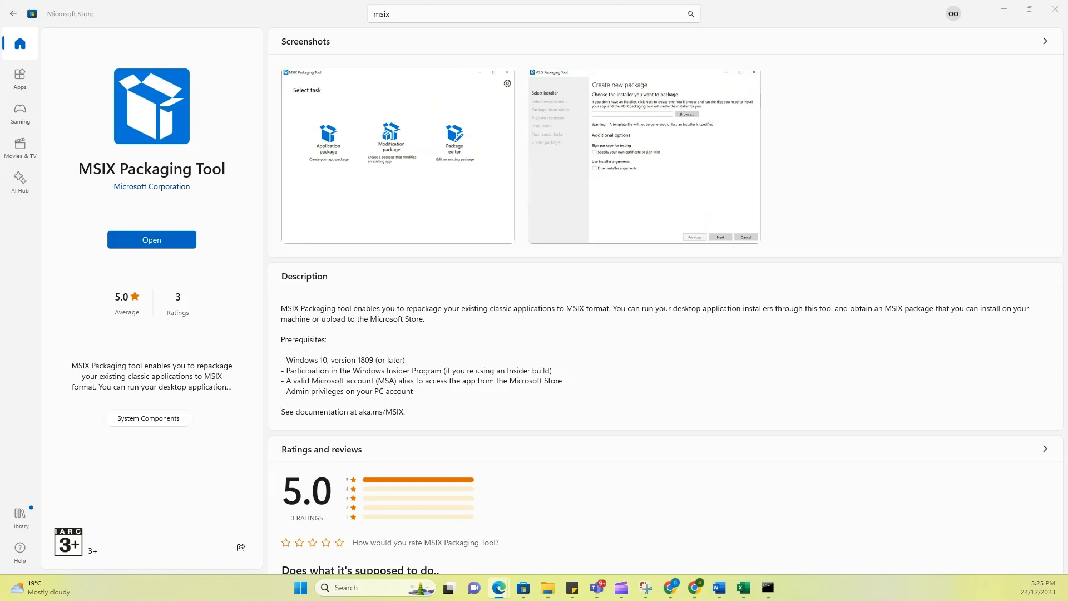
mouse_move(97, 342)
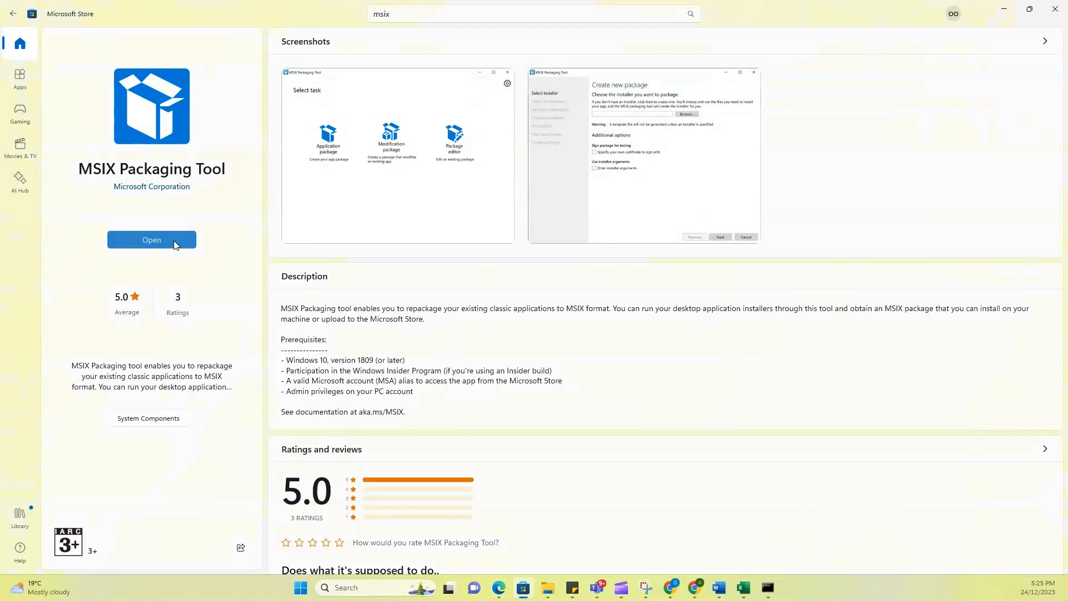
mouse_move(233, 231)
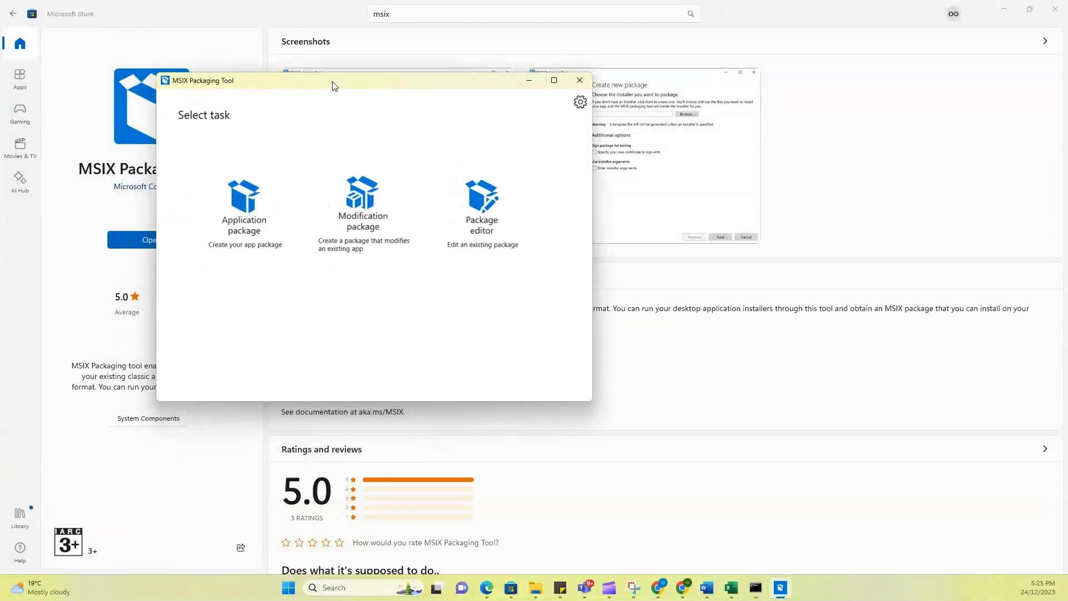
mouse_move(431, 99)
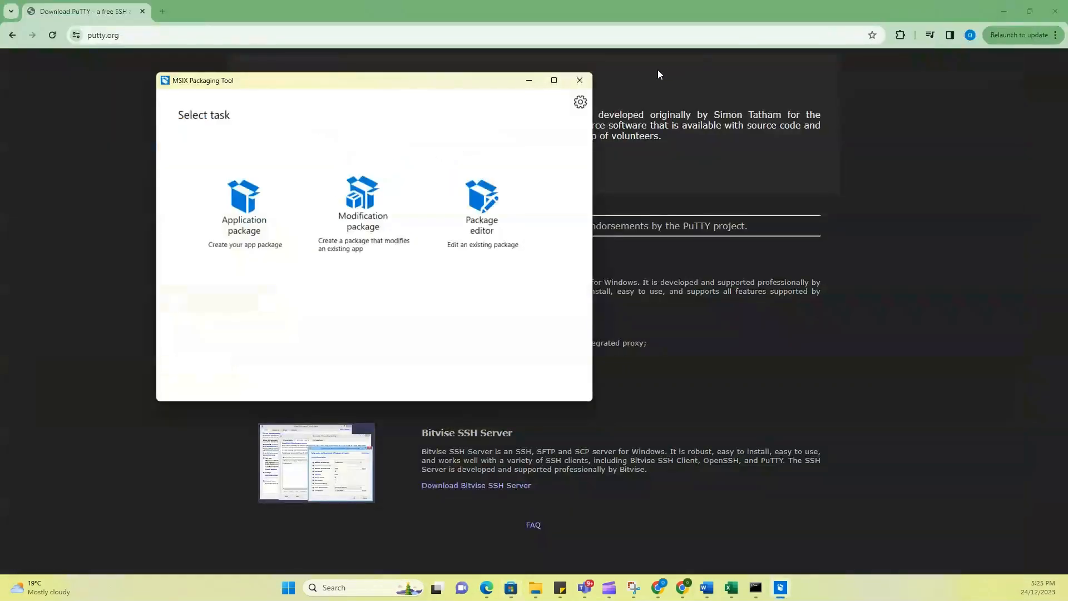
Switch to Chrome and follow putty.org's Download PuTTY link to the 0.80 release page
click(578, 80)
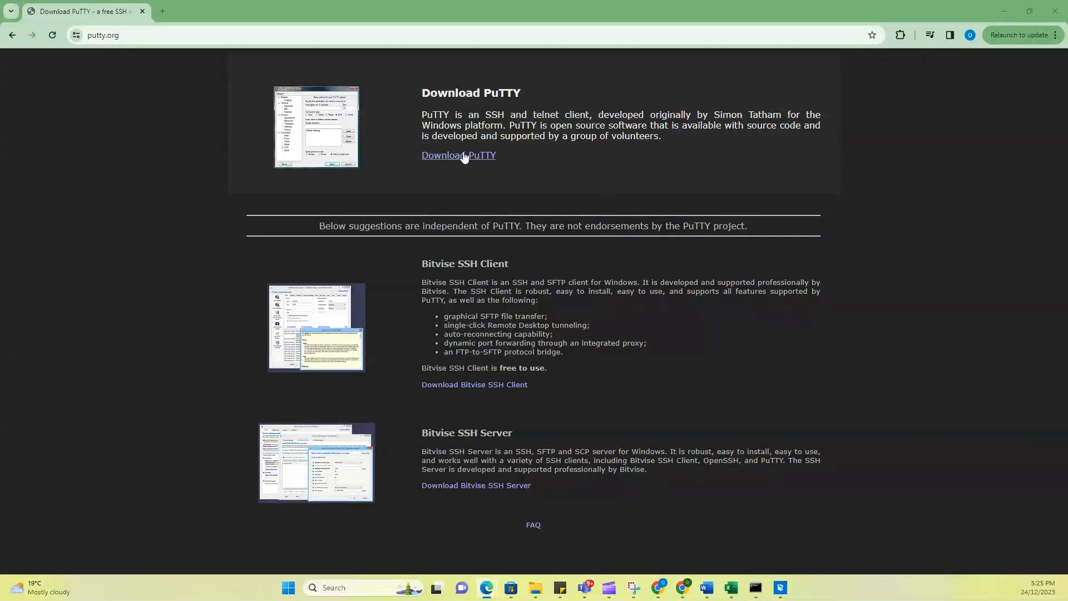
mouse_move(458, 155)
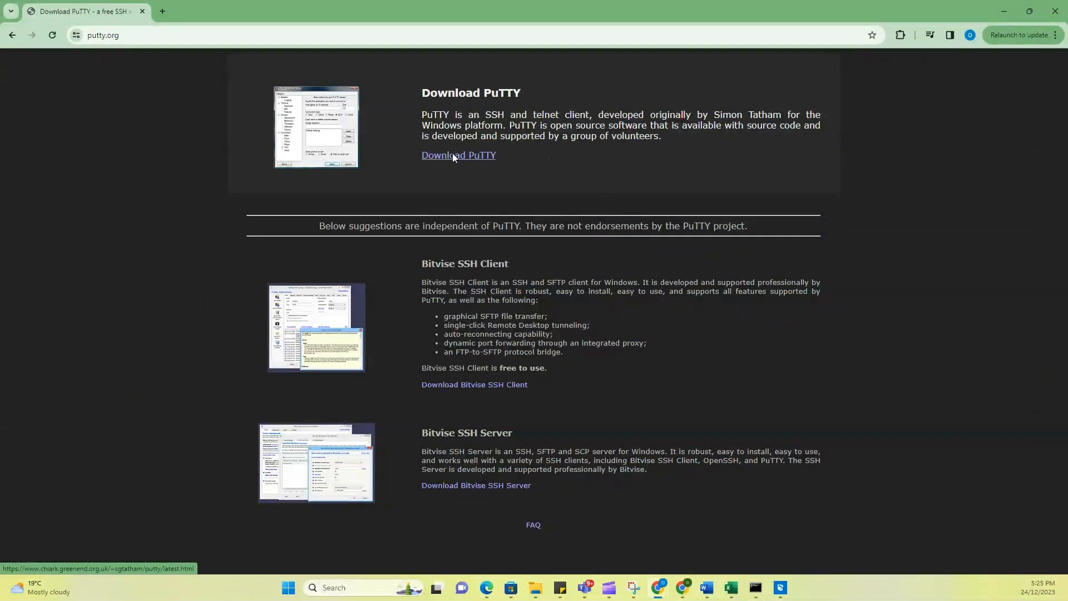
click(457, 155)
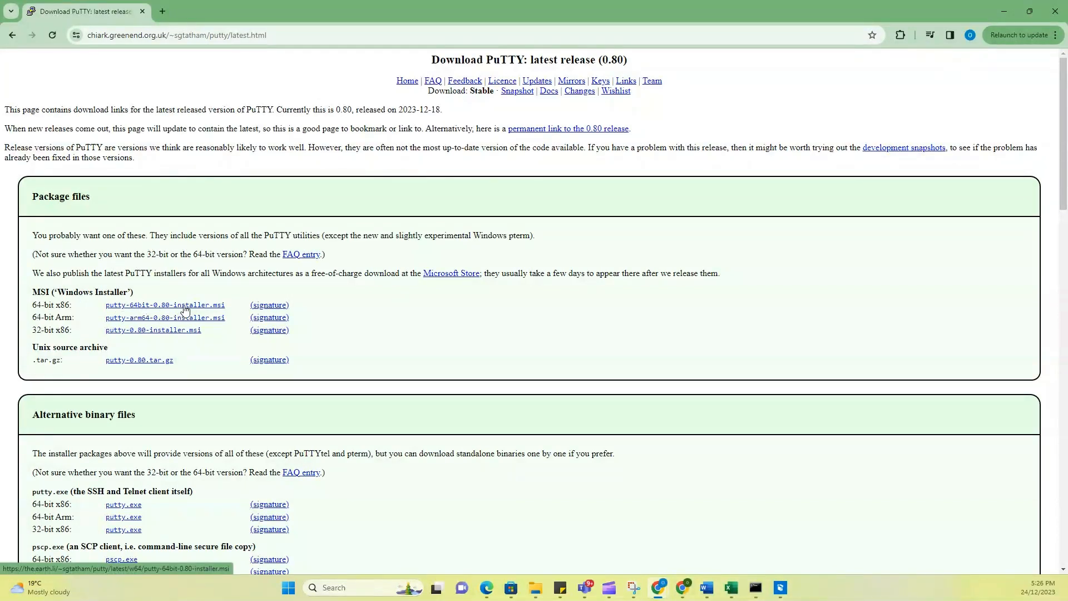
mouse_move(206, 310)
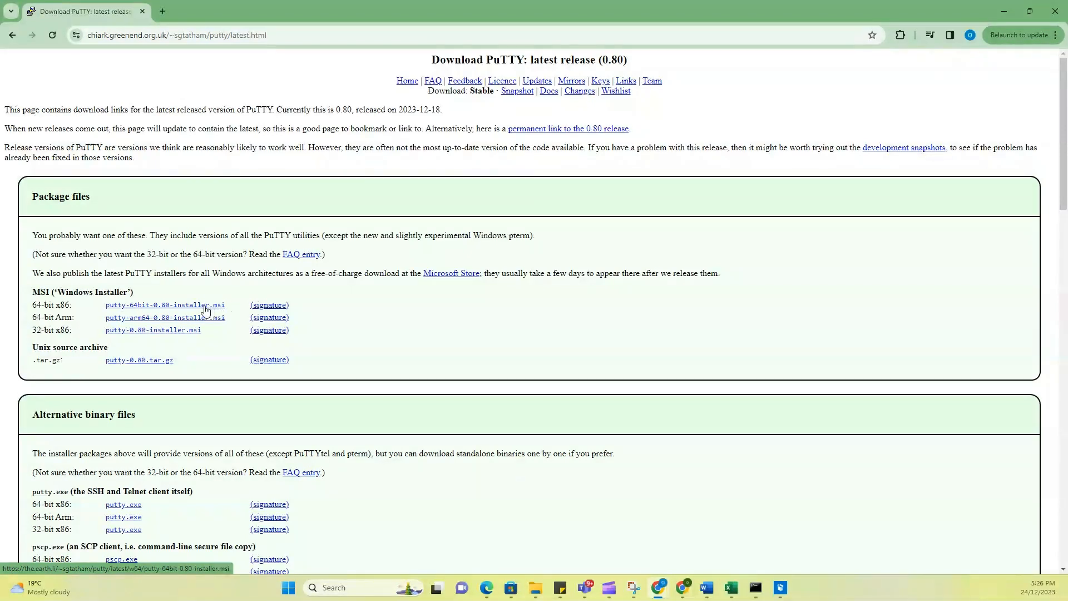
mouse_move(234, 313)
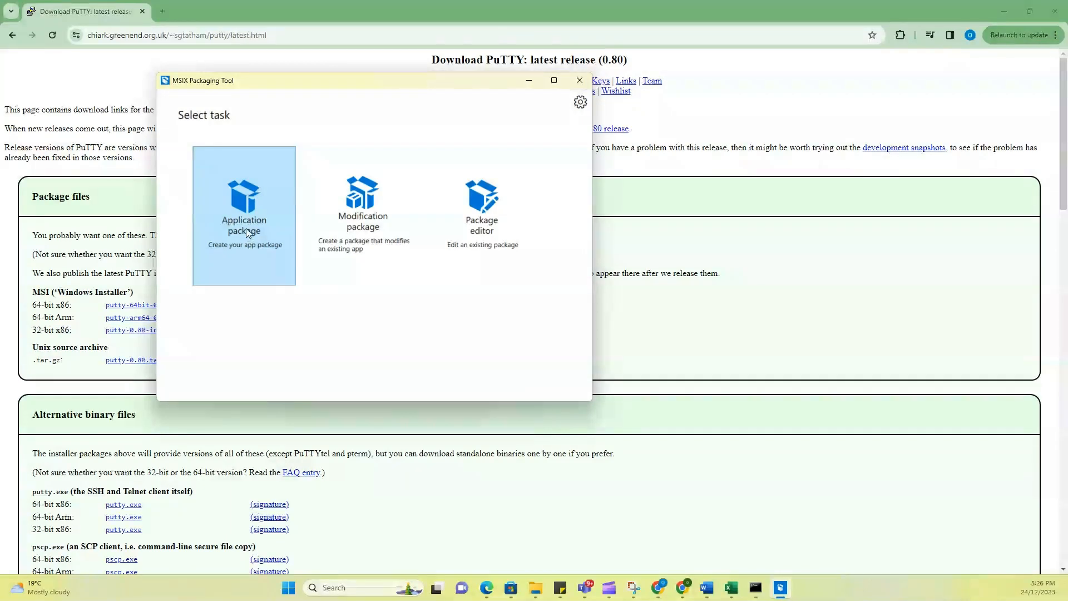
mouse_move(53, 182)
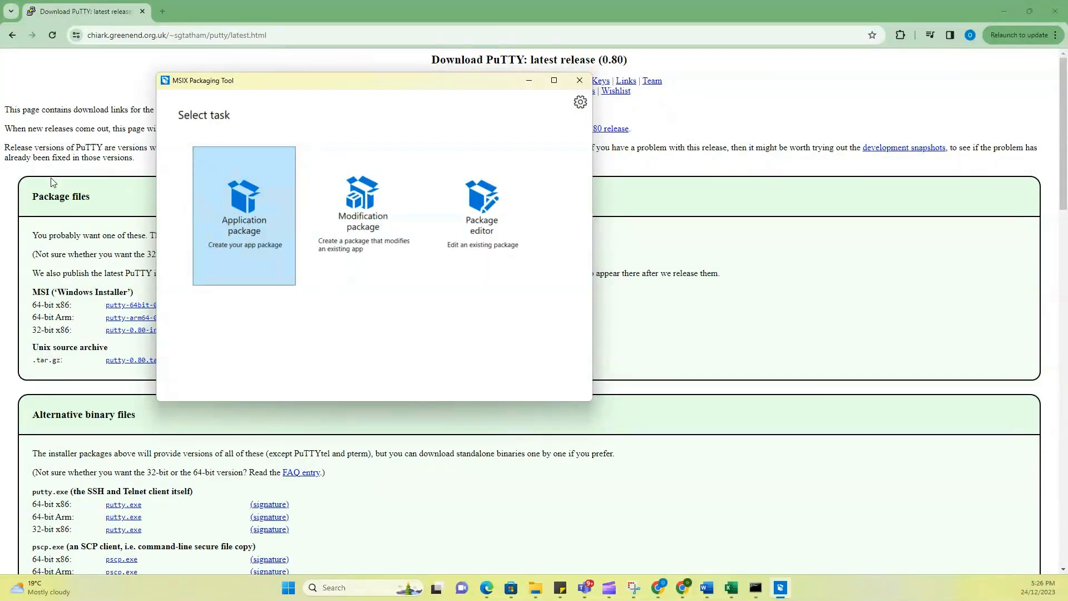
Begin an Application package on this computer, disable Windows Search, and continue to installer selection
click(243, 215)
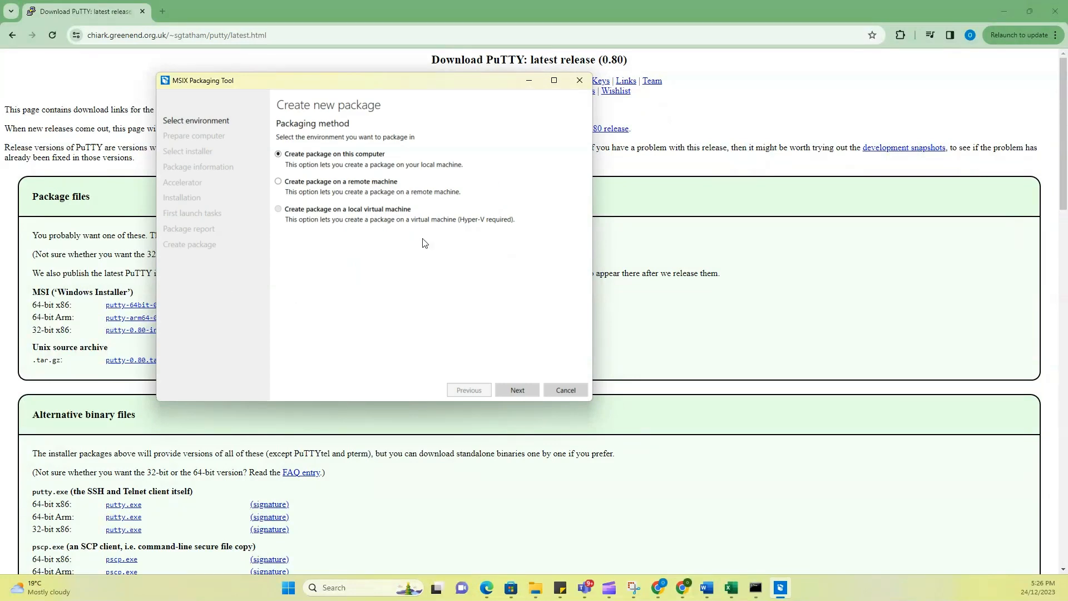
mouse_move(397, 200)
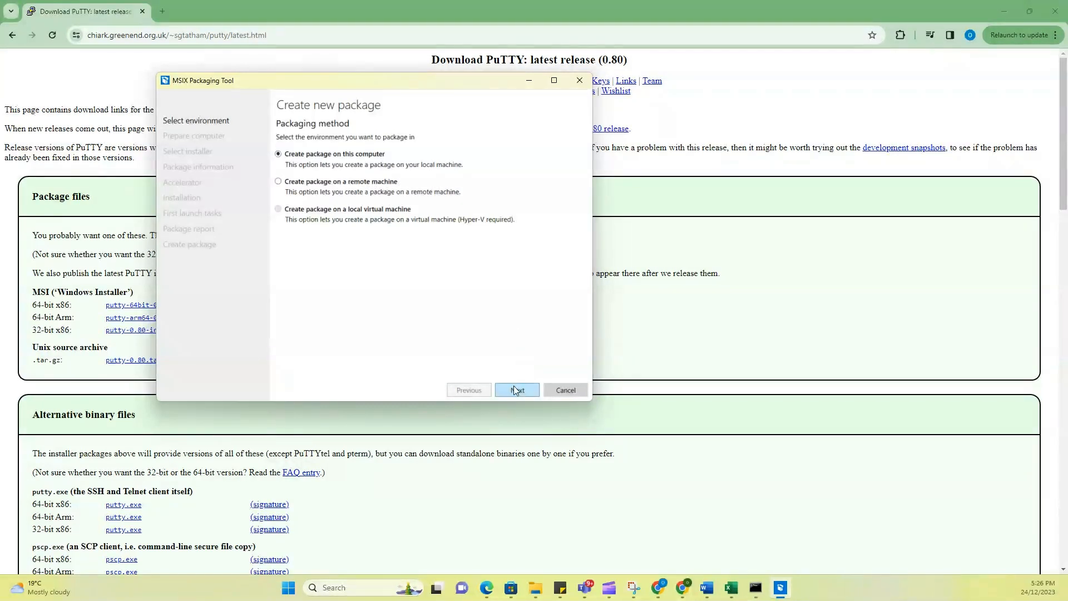
click(515, 389)
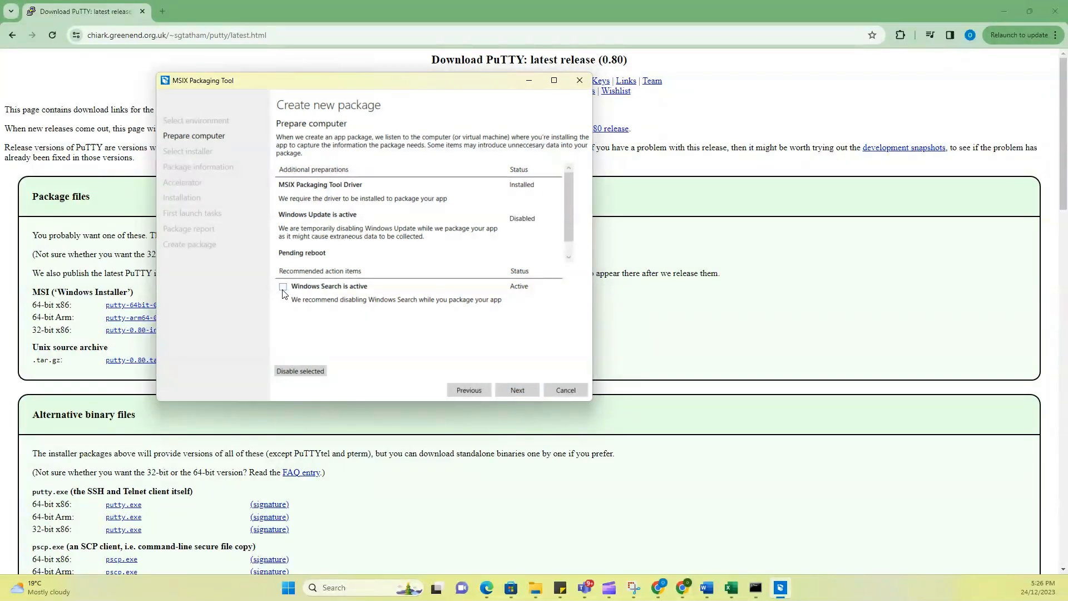
click(282, 285)
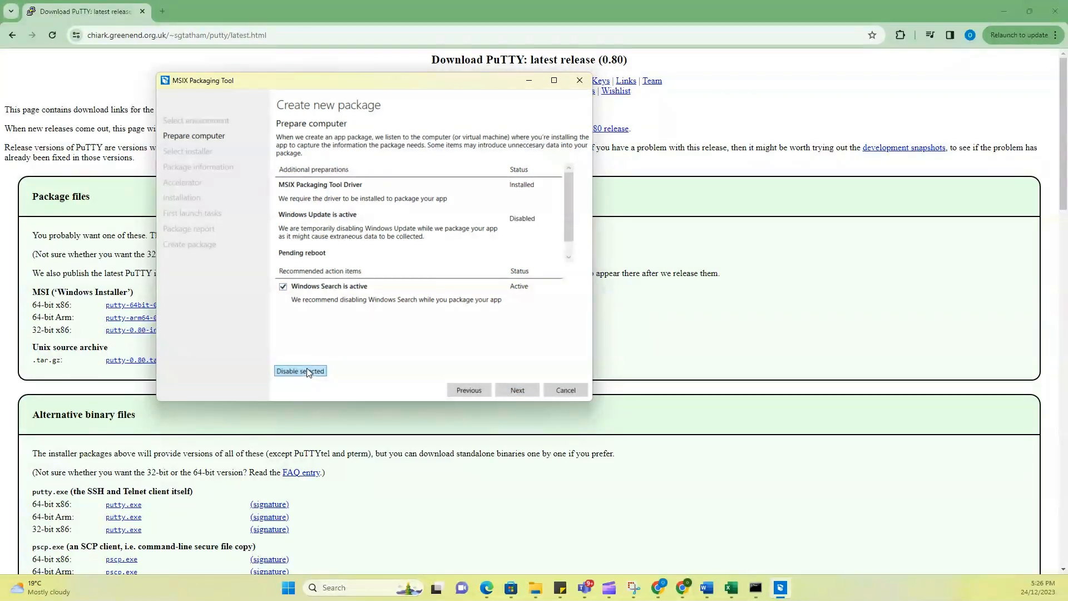
click(300, 371)
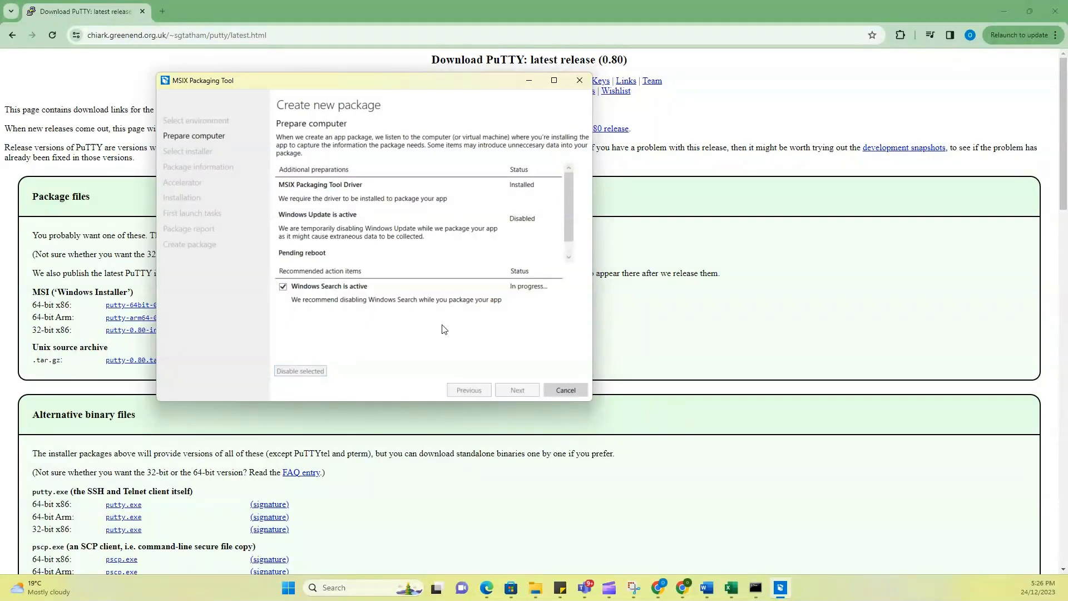
mouse_move(494, 318)
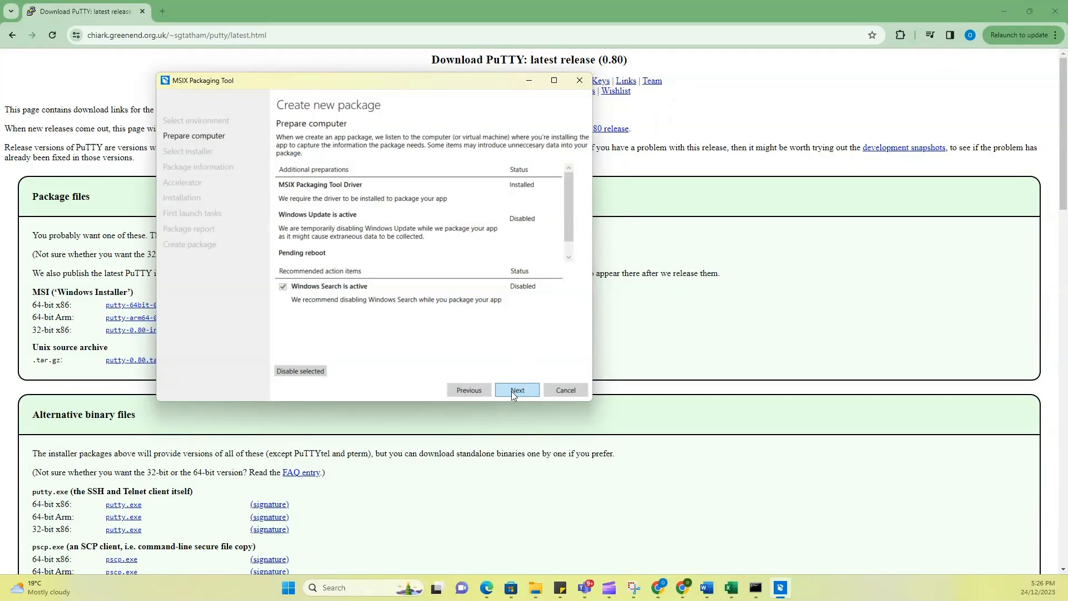
click(516, 390)
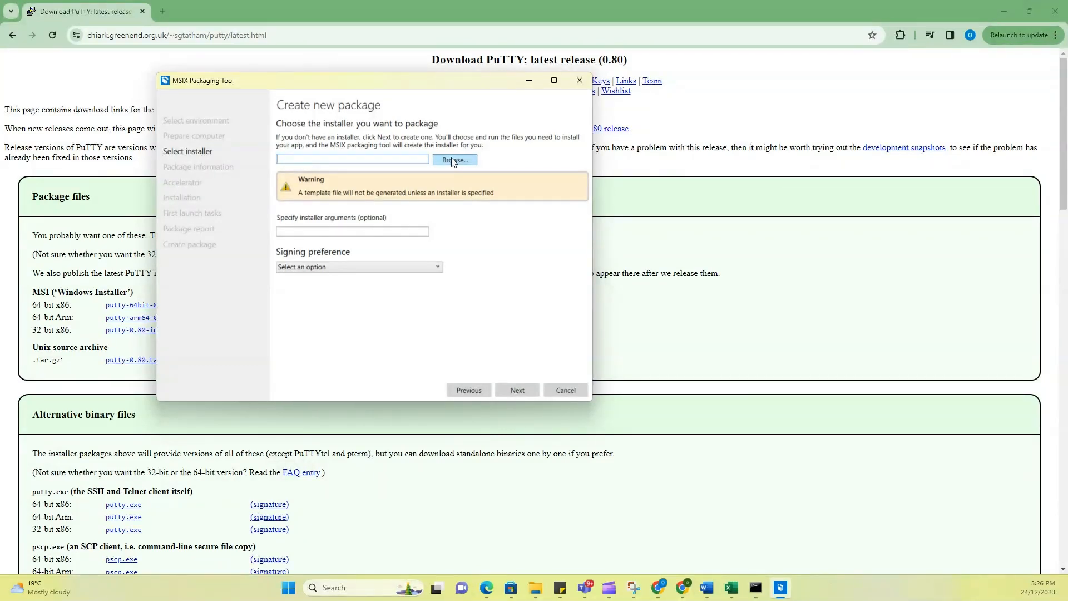
Choose the 64-bit PuTTY 0.80 MSI as installer with signing preference 'Do not sign package'
click(455, 159)
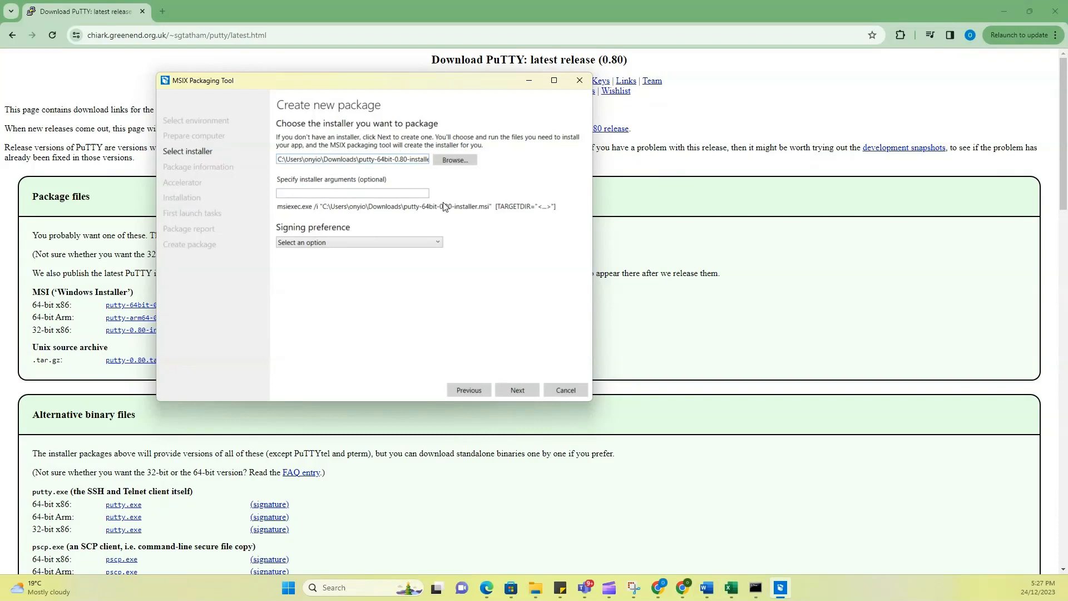
click(358, 242)
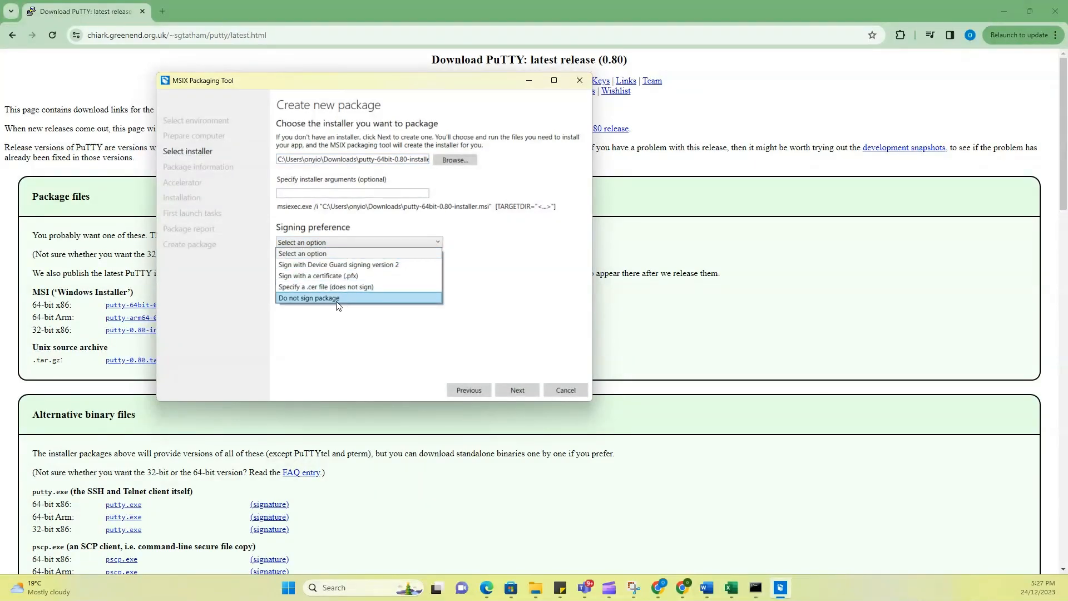
click(309, 298)
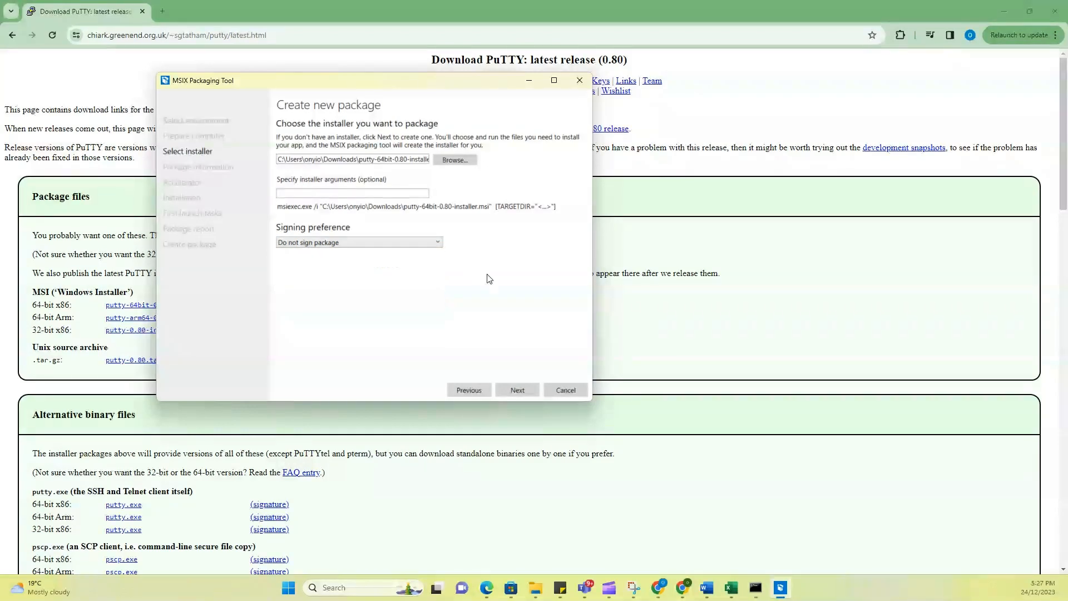
click(517, 390)
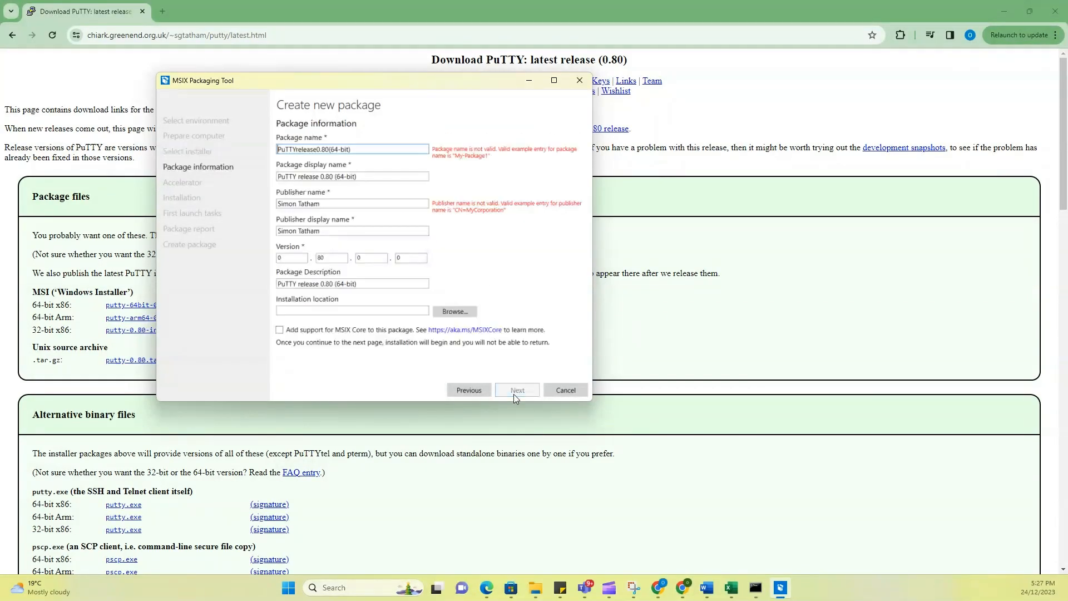
Edit the package display name and set the publisher to CN=Simon Tatham
click(352, 149)
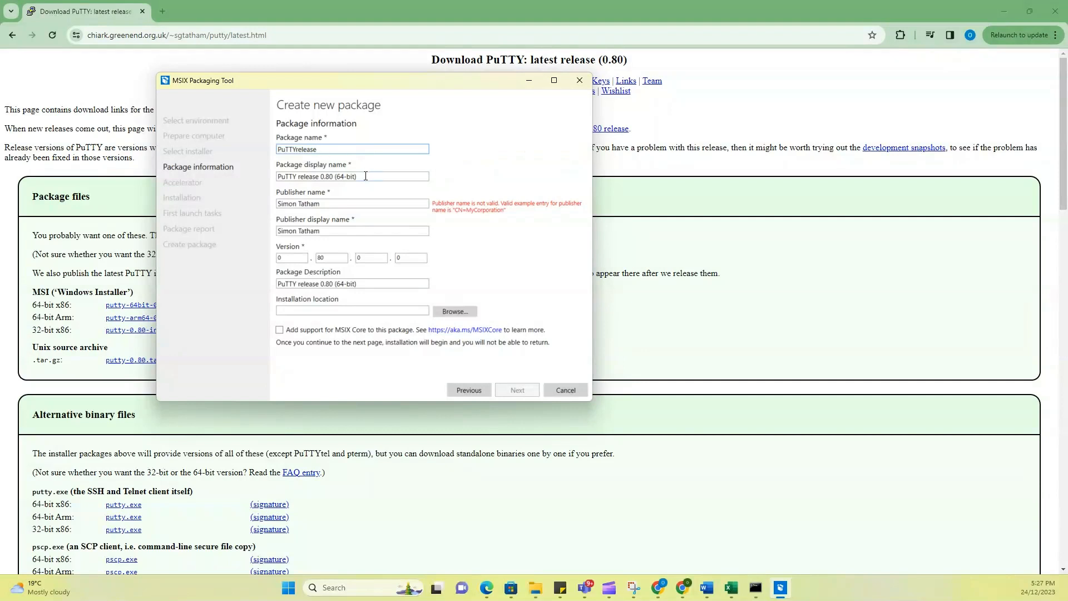
double_click(334, 177)
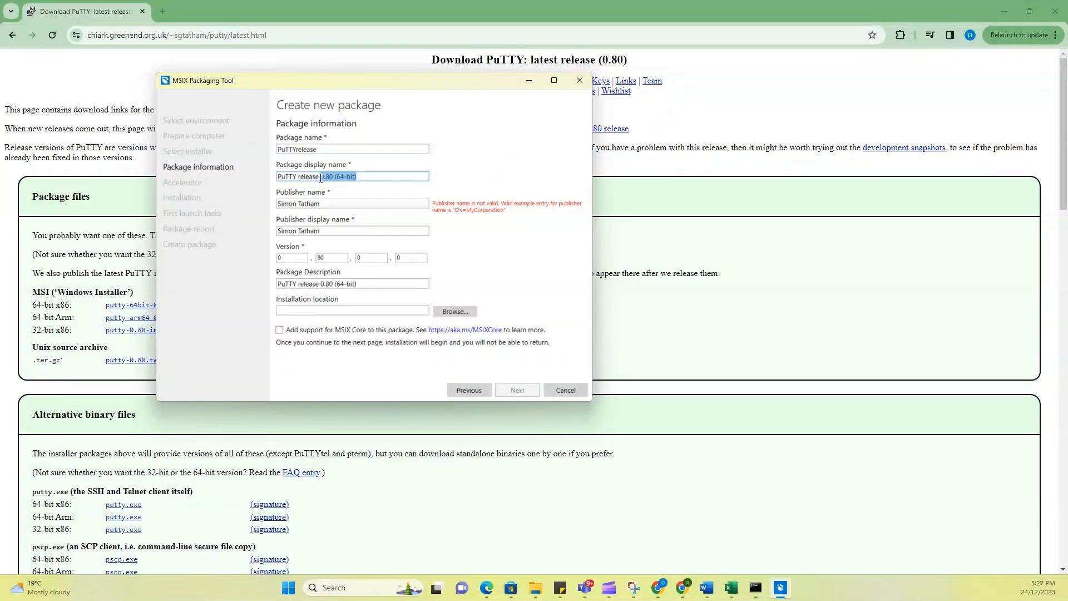
key(Delete)
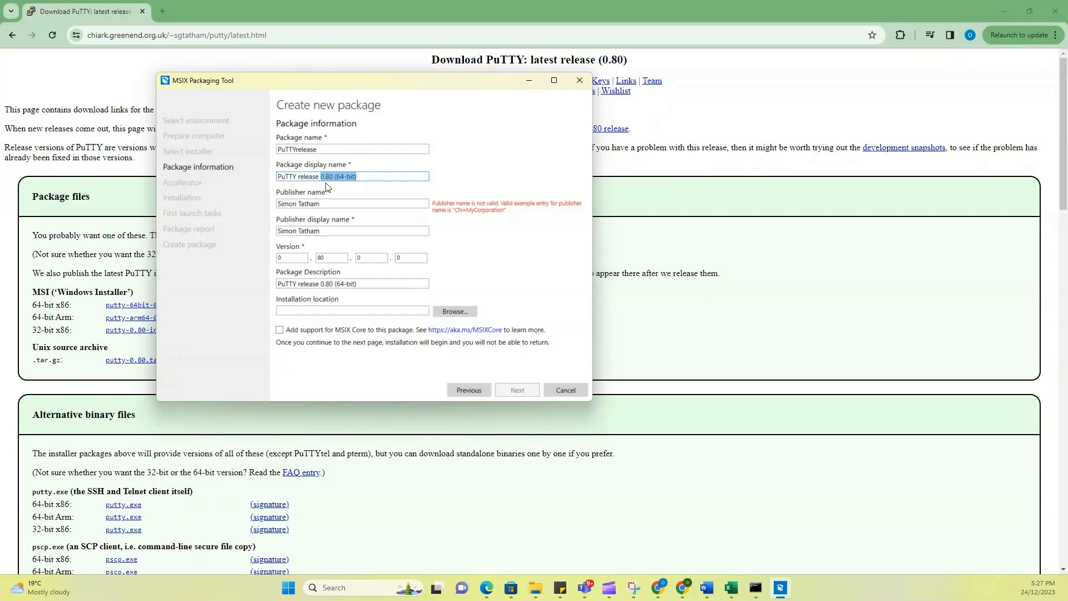
click(352, 203)
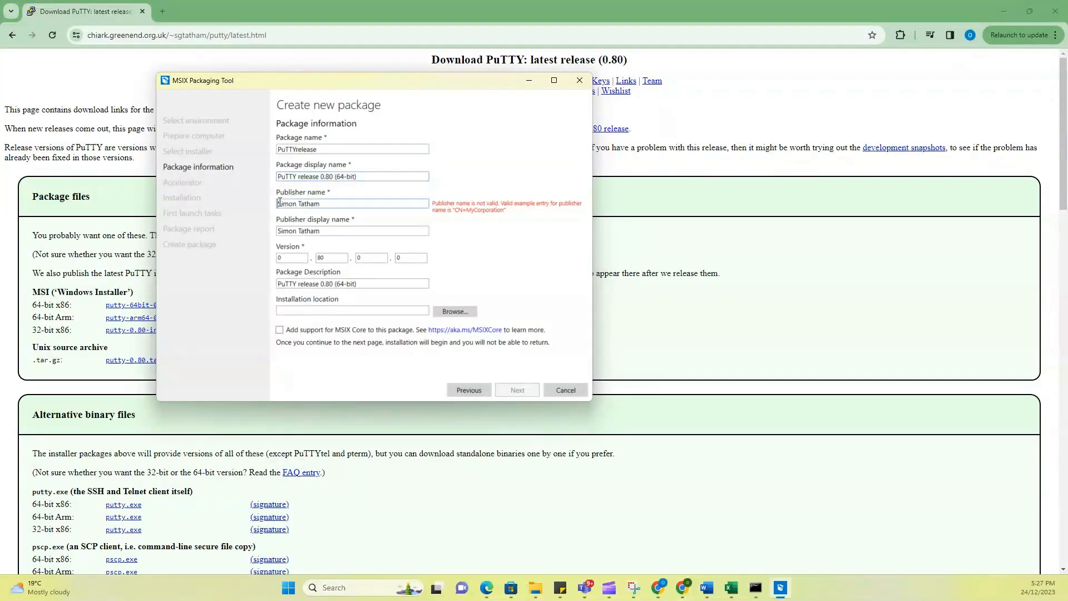
text(CN=)
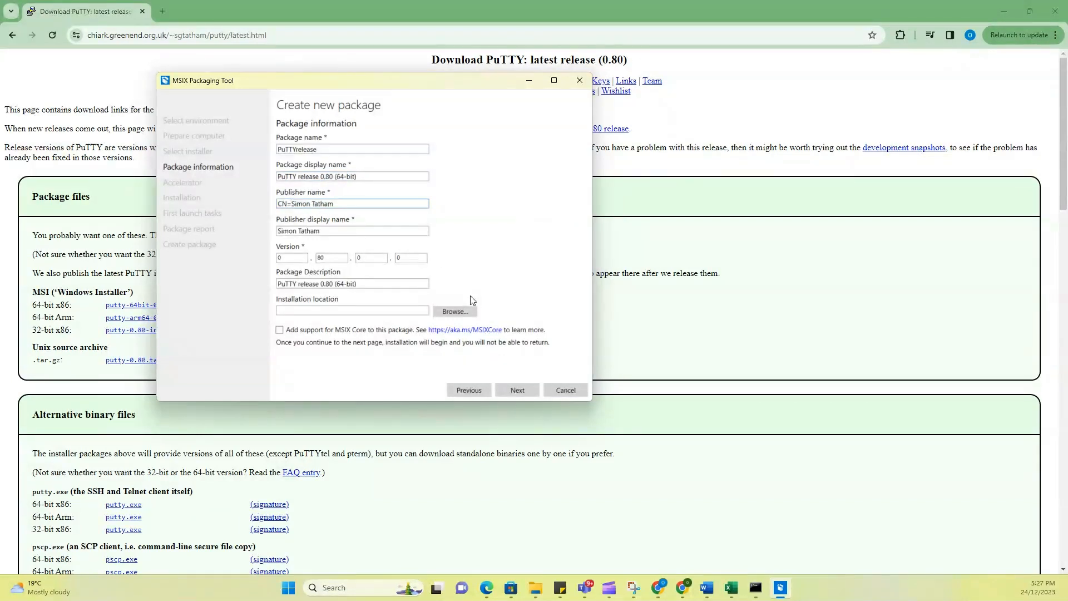
Pick an installation location folder via Browse for the package
click(454, 312)
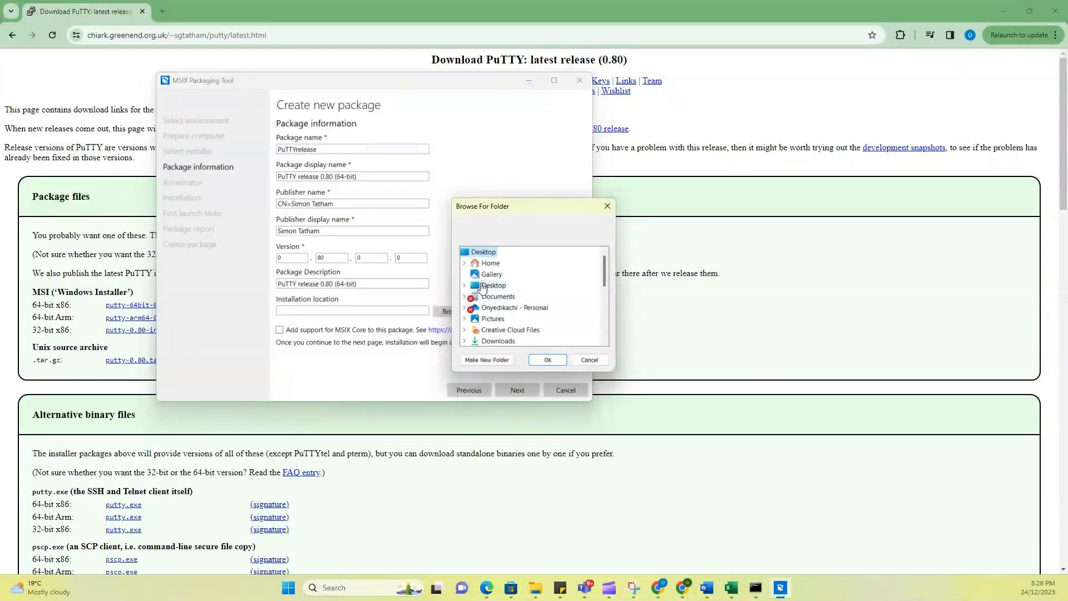
click(464, 285)
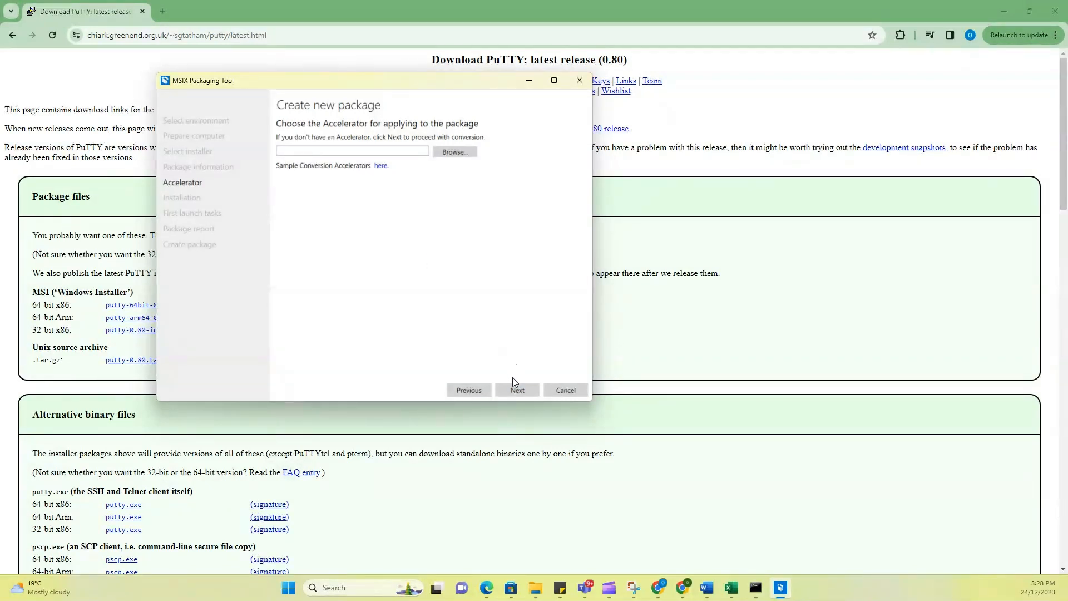
Skip the accelerator and run PuTTY 0.80 Setup through Next, Repair and Finish under capture
click(517, 389)
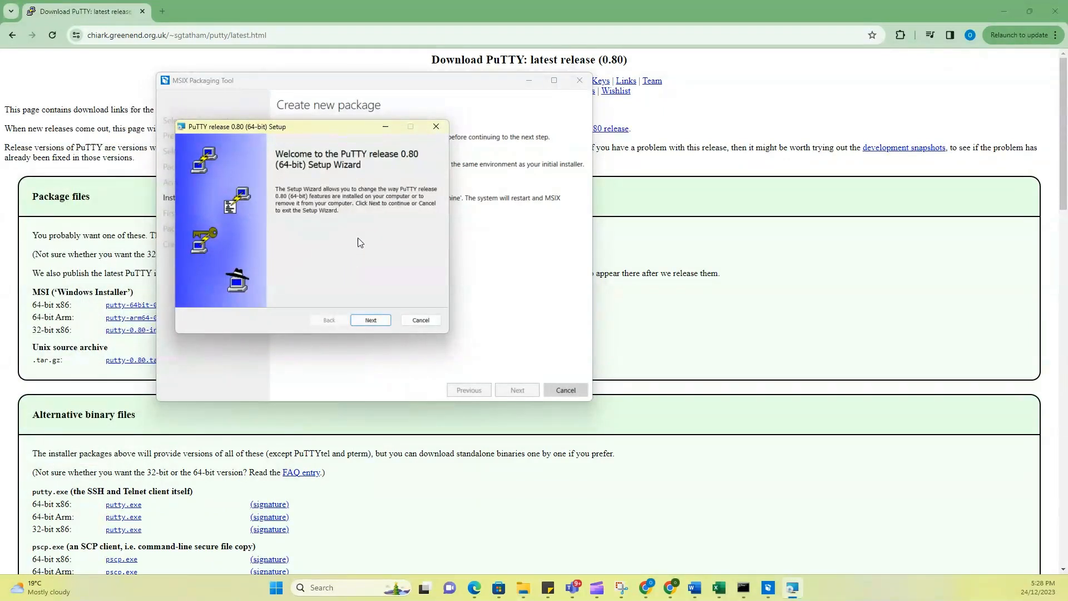
click(370, 319)
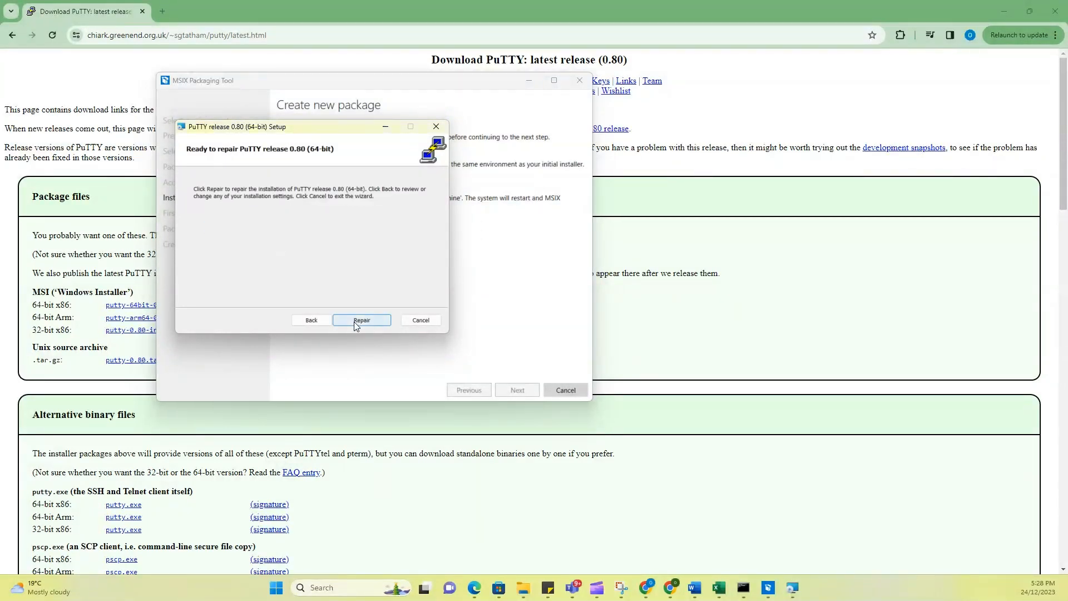
click(361, 320)
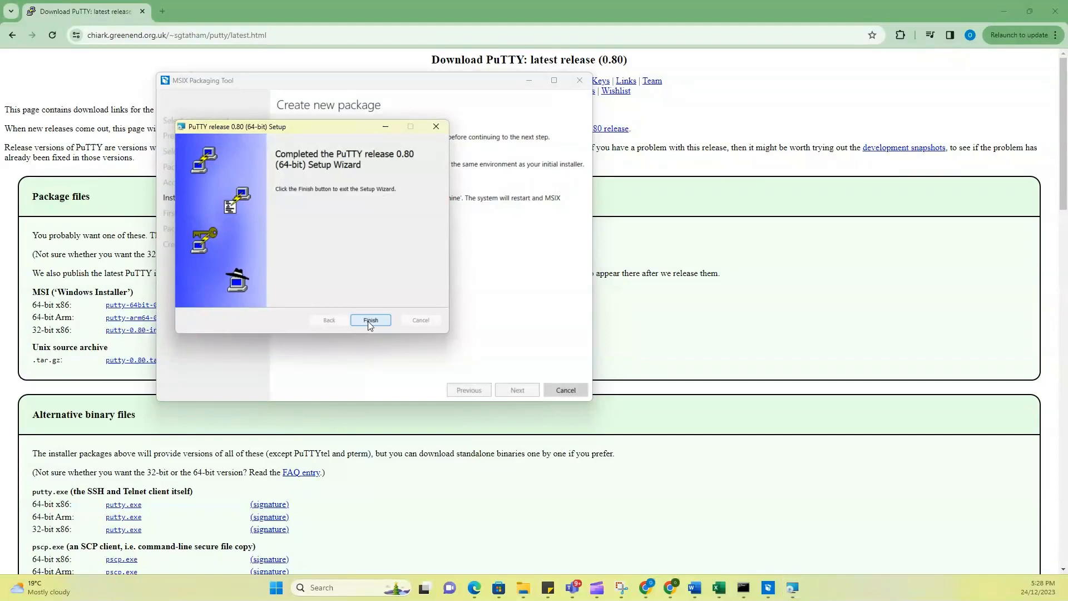
click(370, 320)
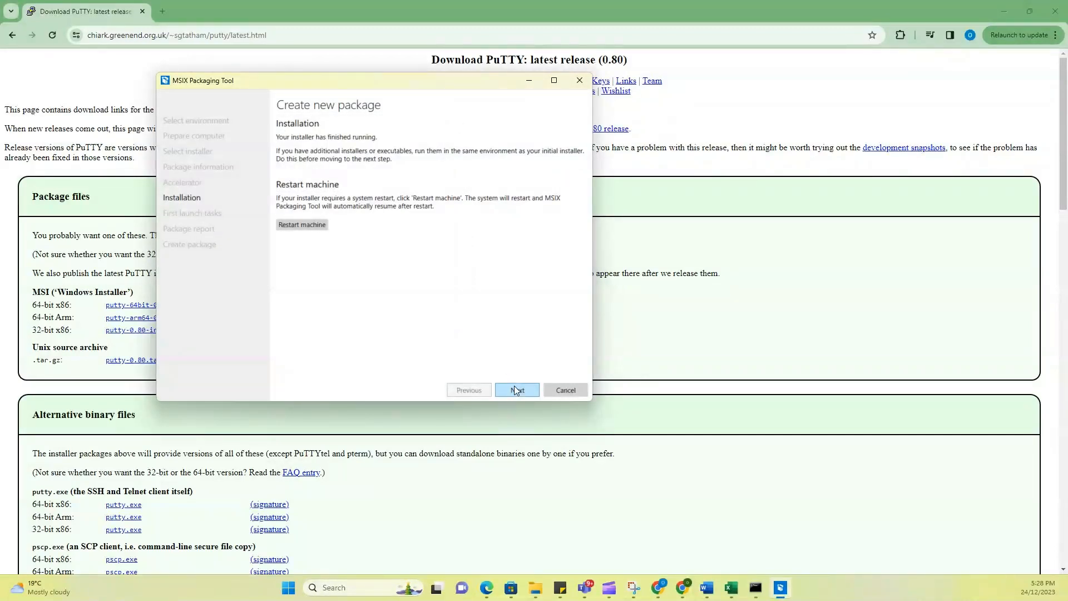
Set putty.exe as the Default first-launch entry and confirm capture is complete with 'Yes, move on'
click(516, 389)
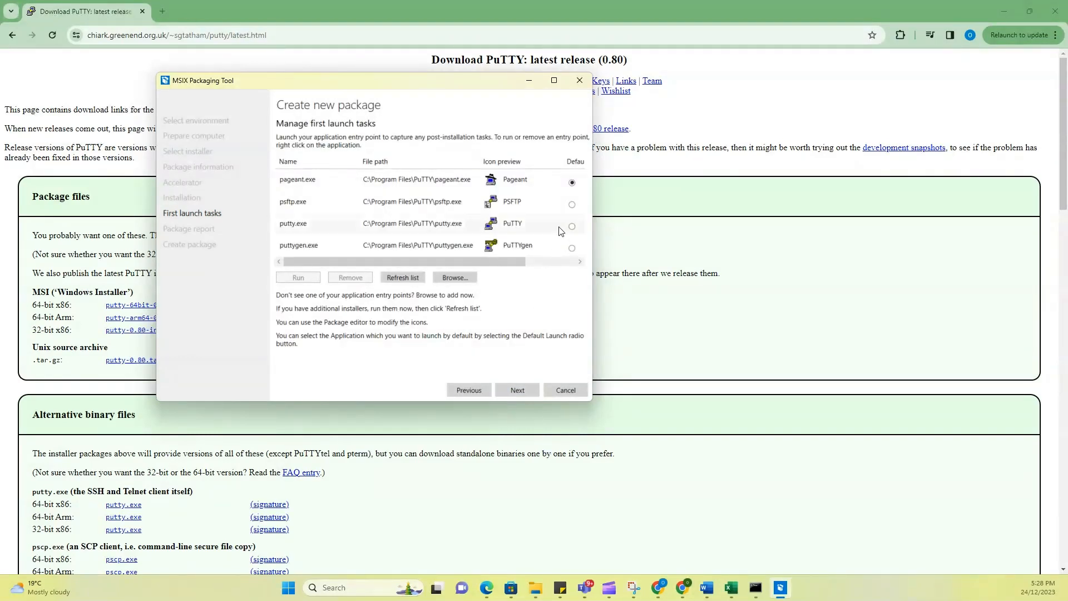
click(572, 225)
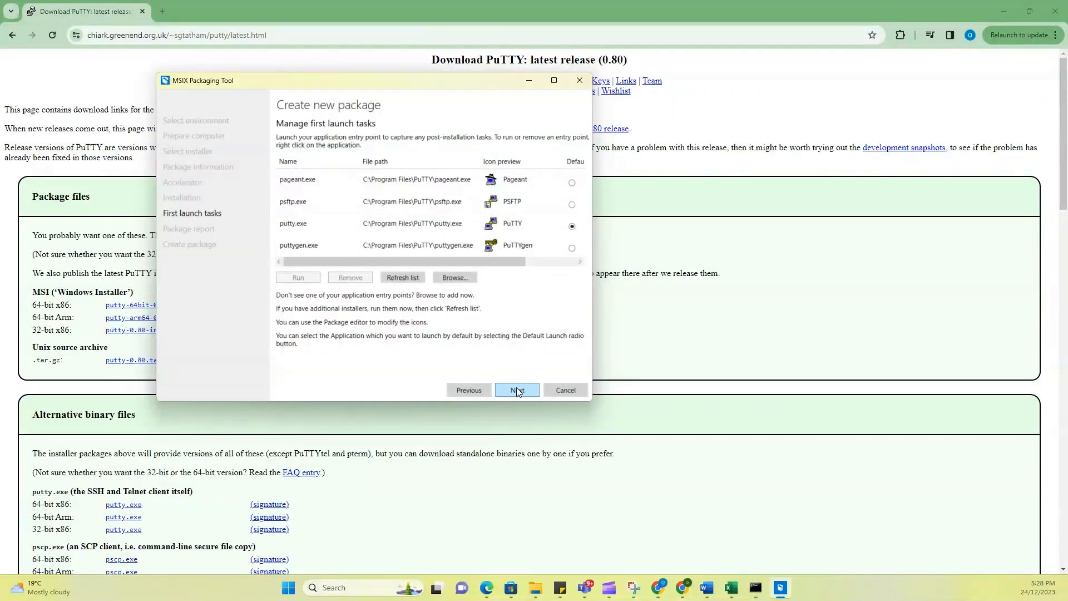
click(516, 390)
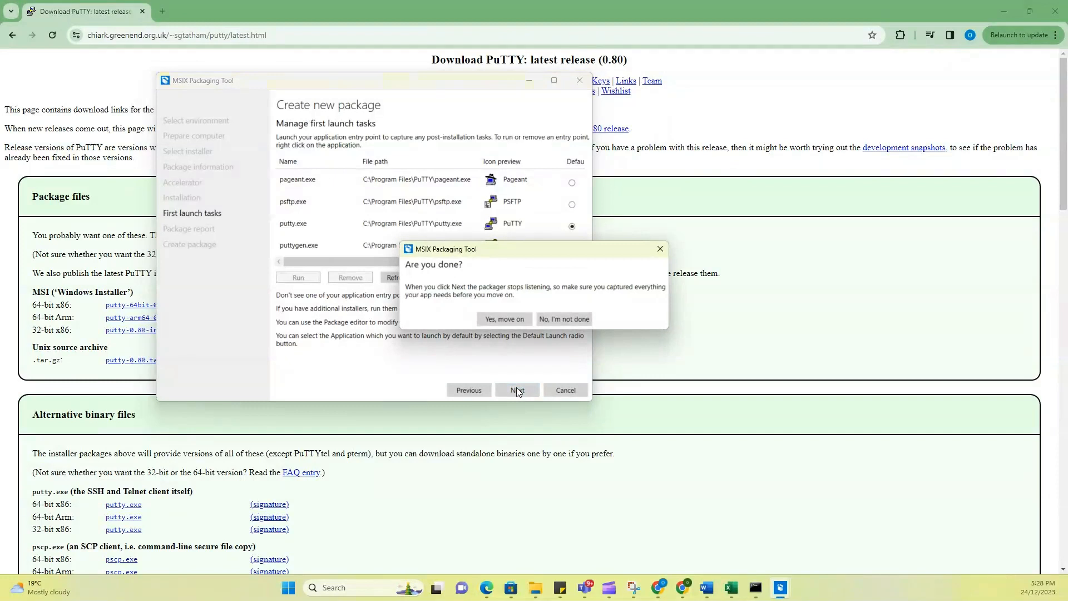
click(504, 318)
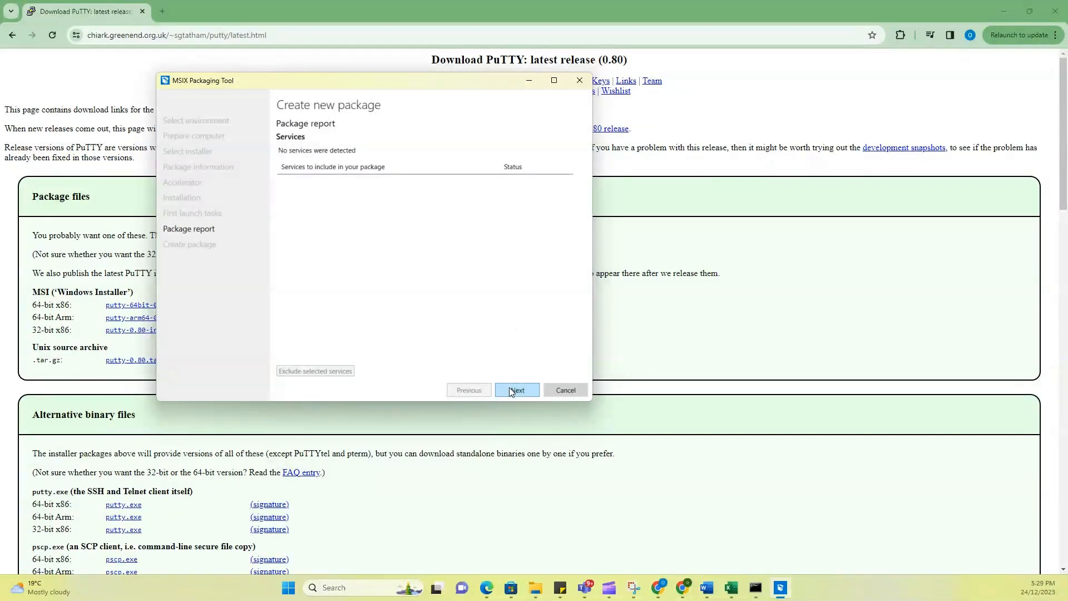
Create the PuTTYrelease 0.80.0.0 MSIX package on the Desktop and open it in Package editor
click(516, 389)
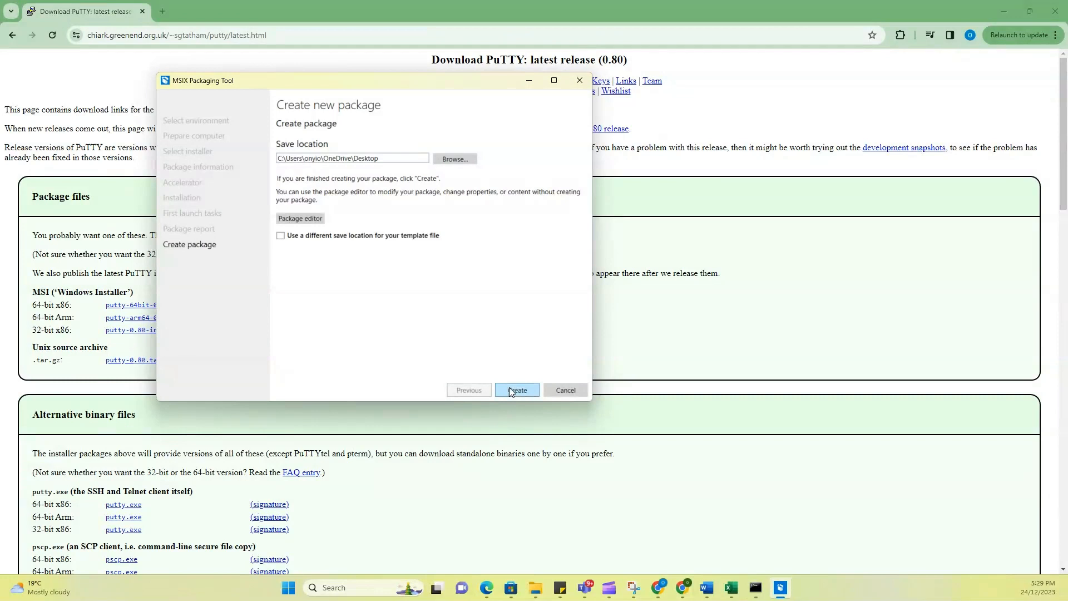
click(516, 389)
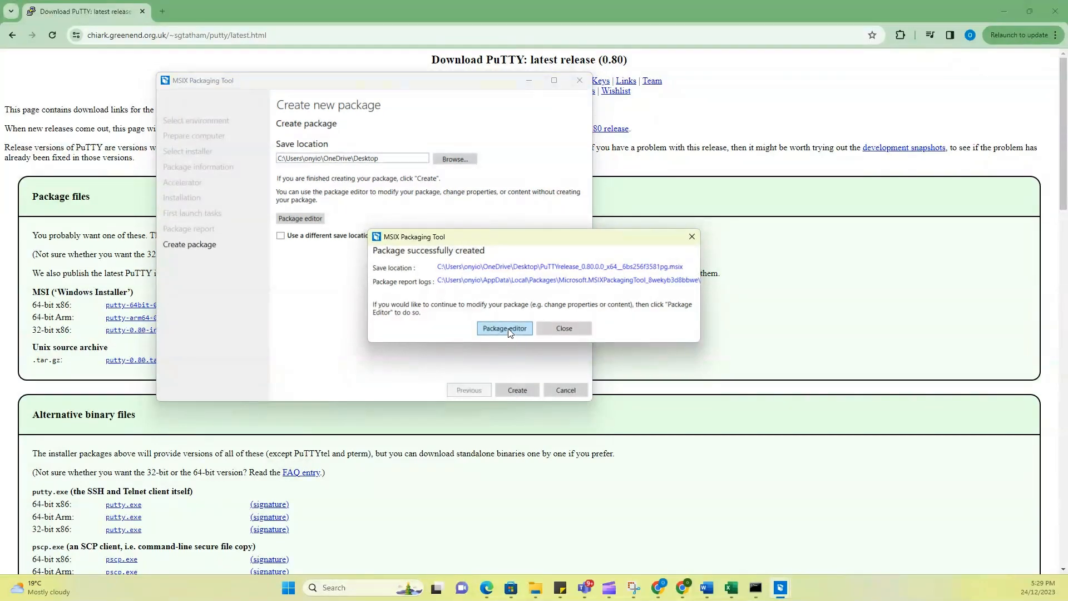
click(504, 328)
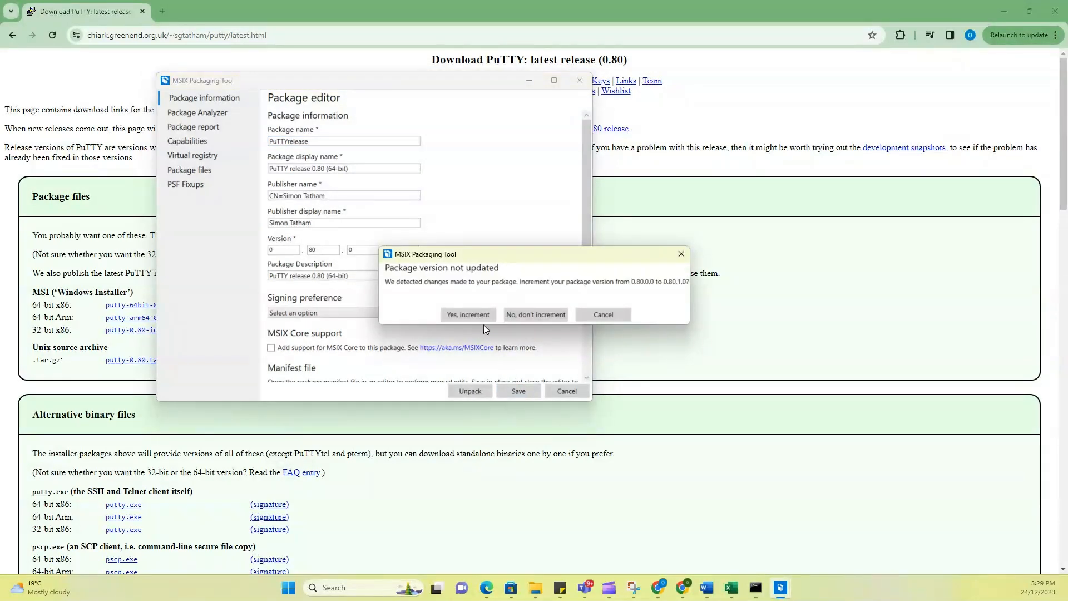
Increment the package version to 0.80.1.0 and save it again to the Desktop
click(467, 314)
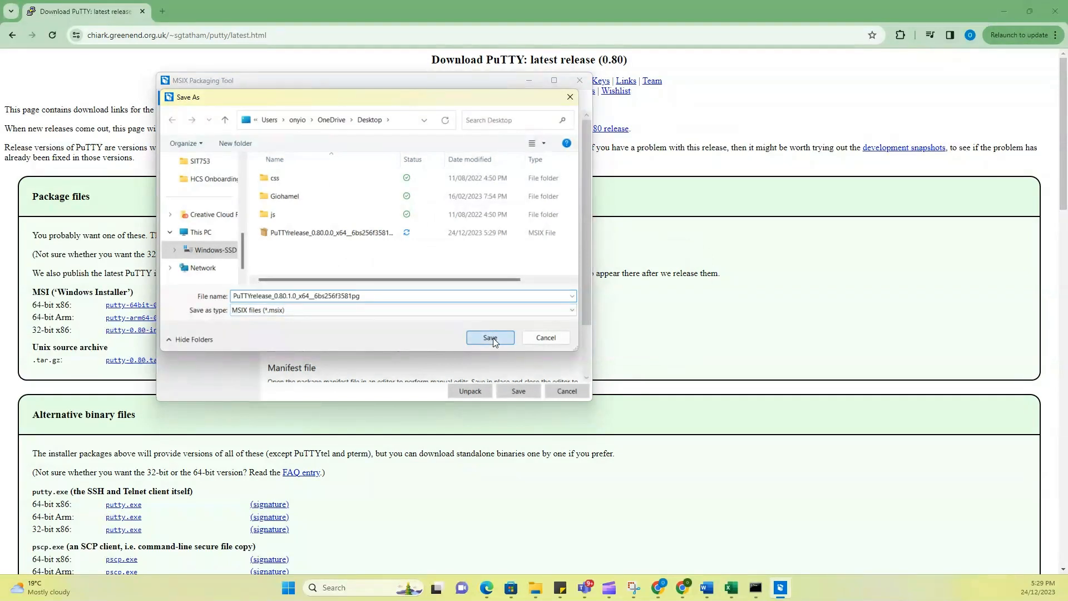
click(489, 337)
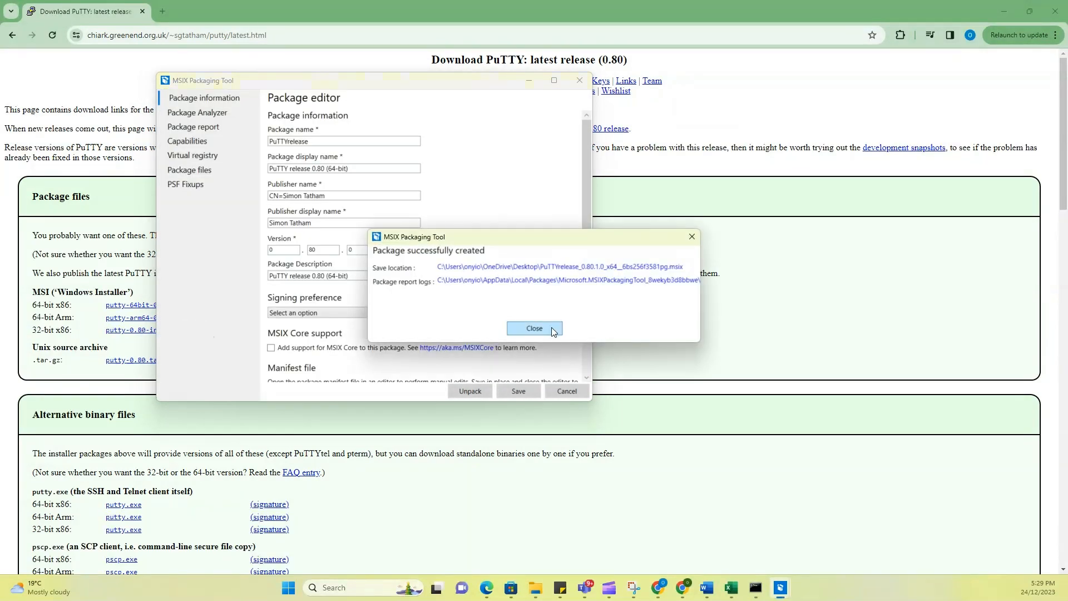
click(534, 328)
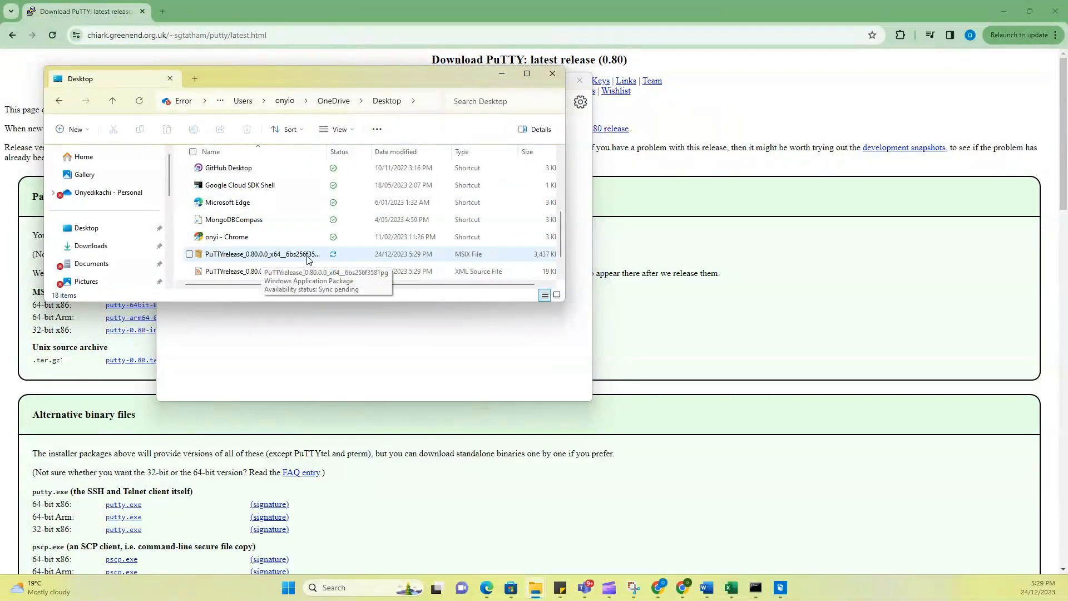
mouse_move(490, 260)
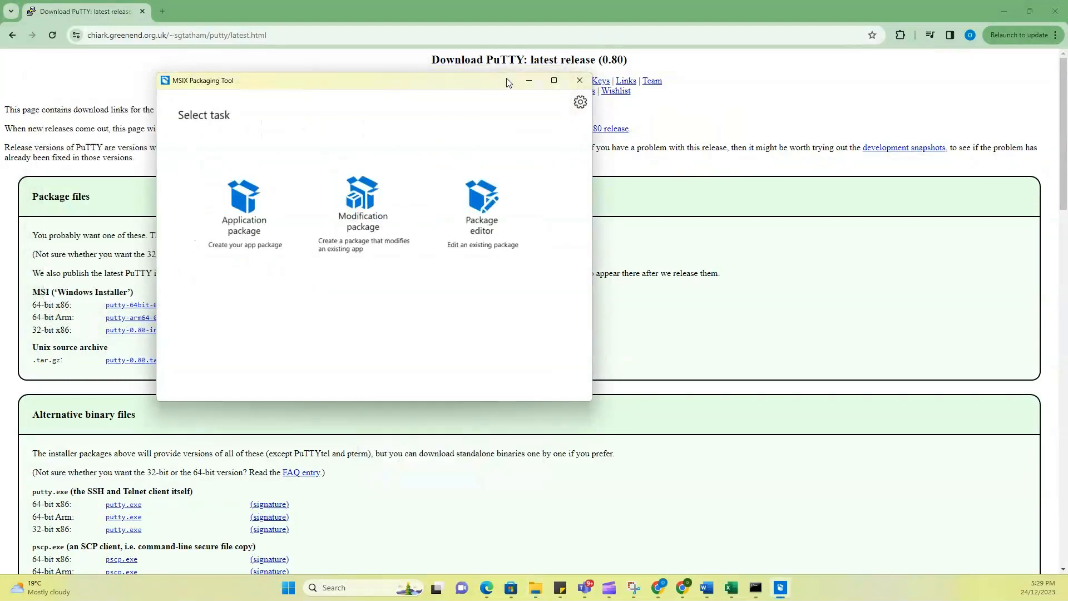
mouse_move(530, 81)
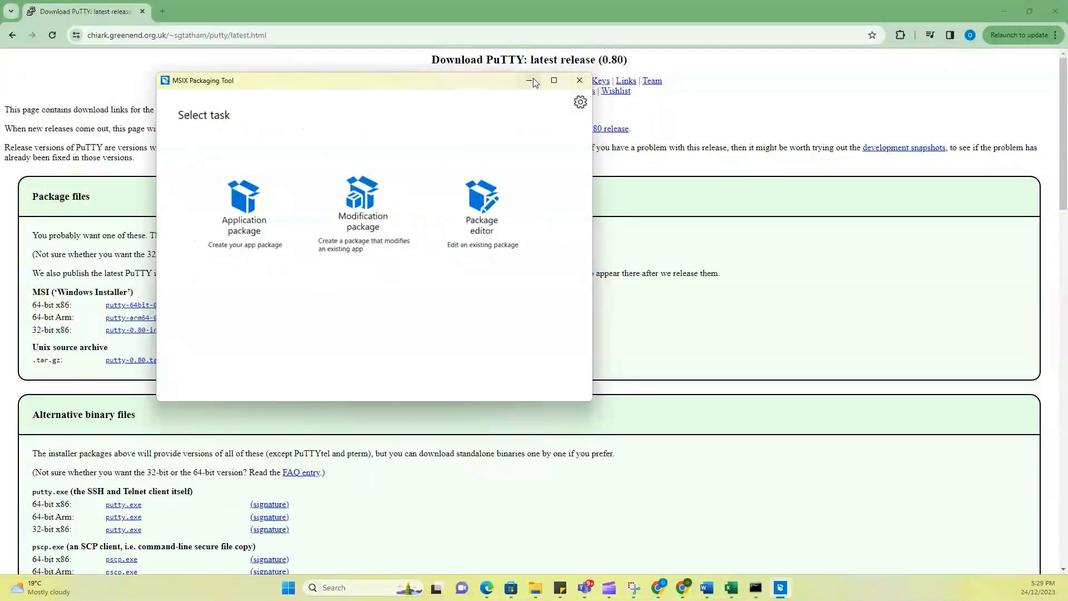
Minimize the packaging tool and scroll the Learn 'Create an MSIX image' article to Prerequisites
click(579, 80)
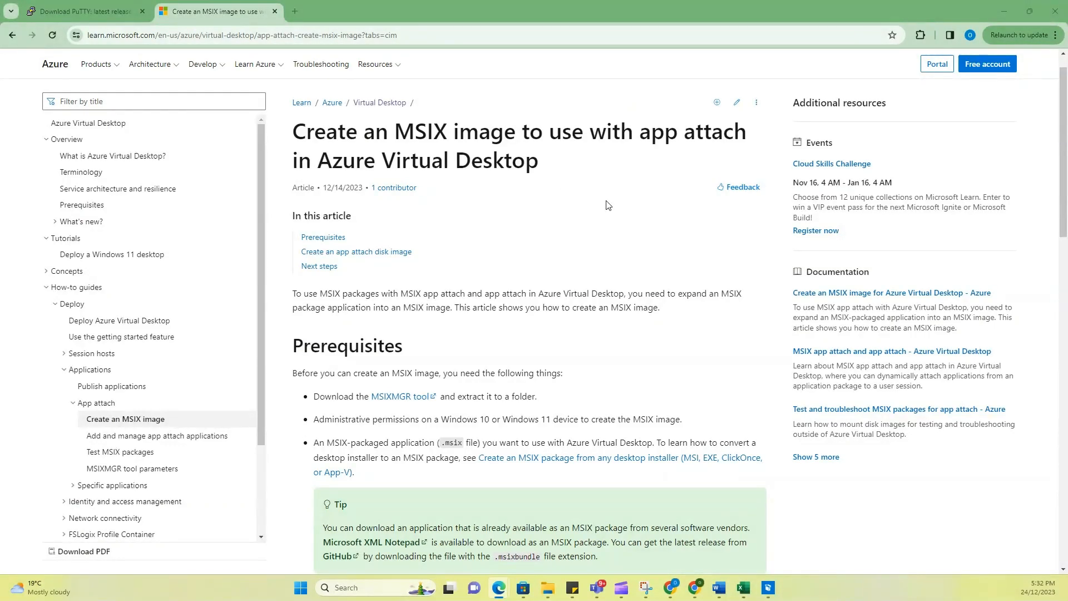
mouse_move(523, 252)
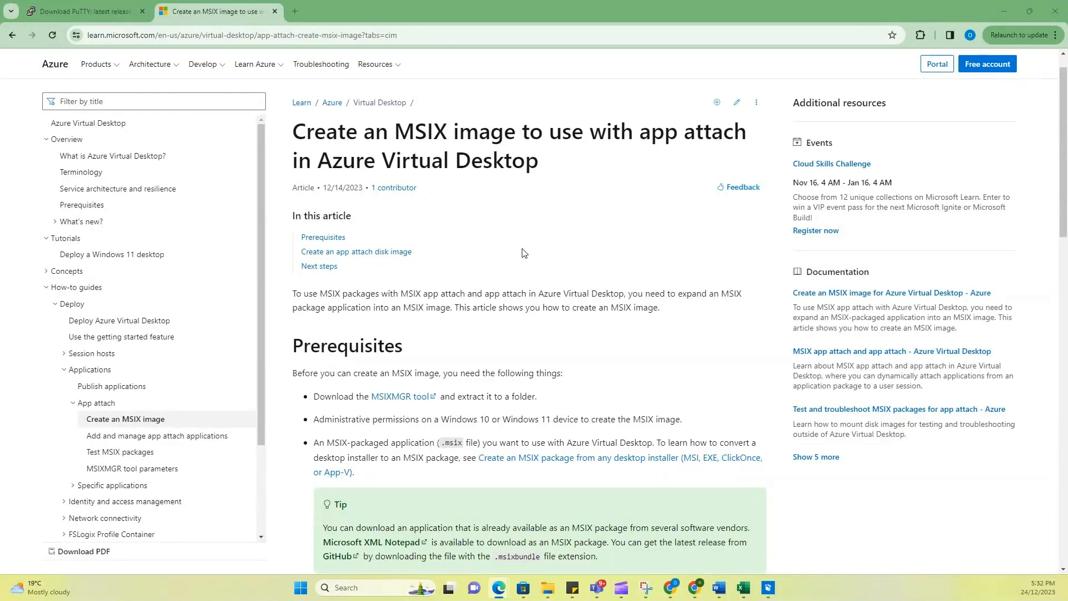
mouse_move(376, 414)
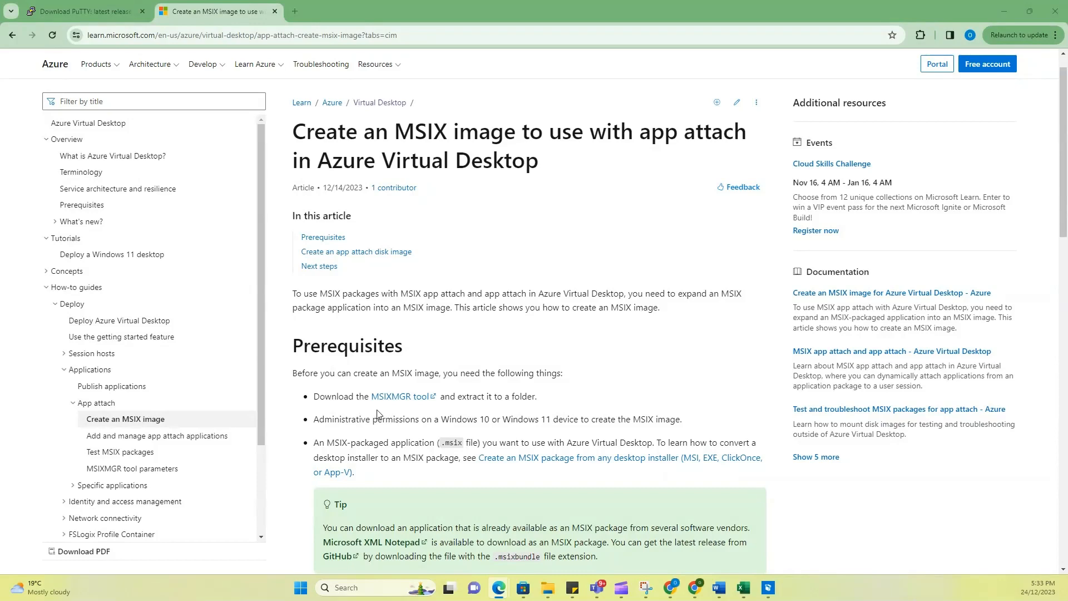
scroll(down, 3)
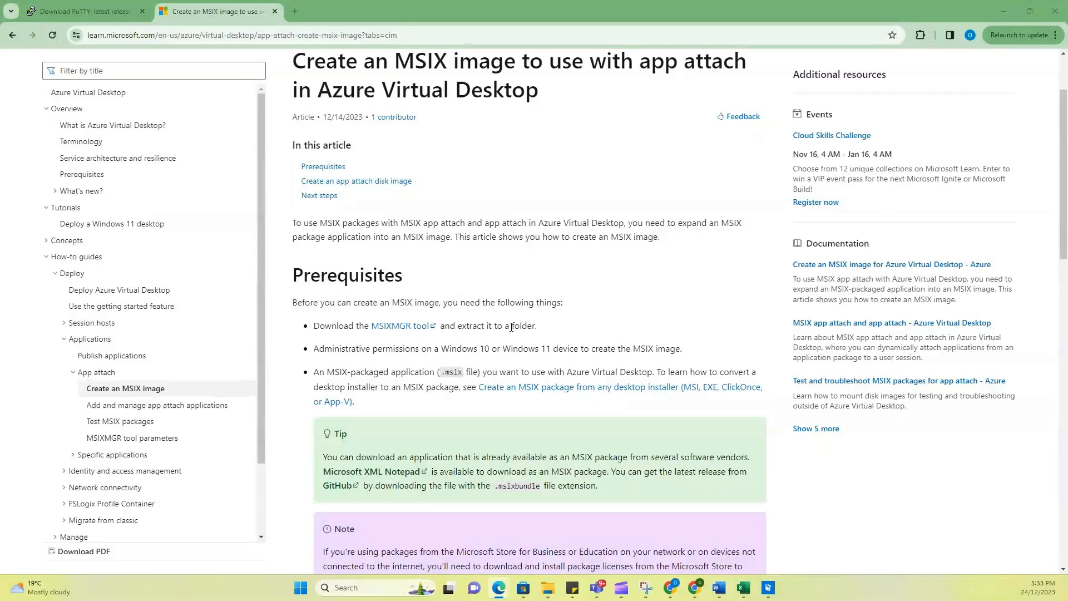
mouse_move(449, 364)
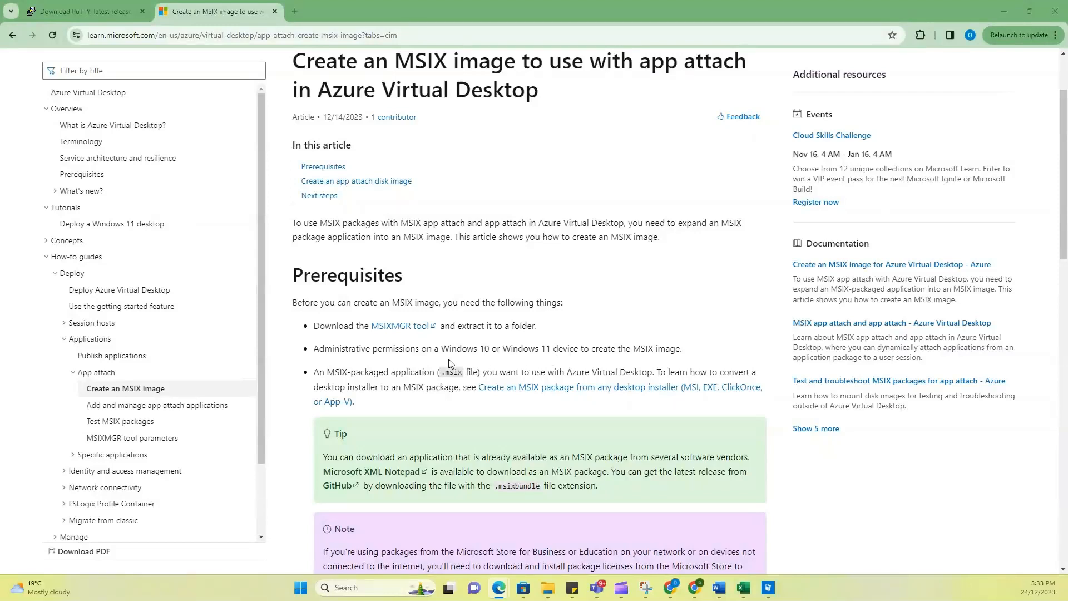
mouse_move(403, 382)
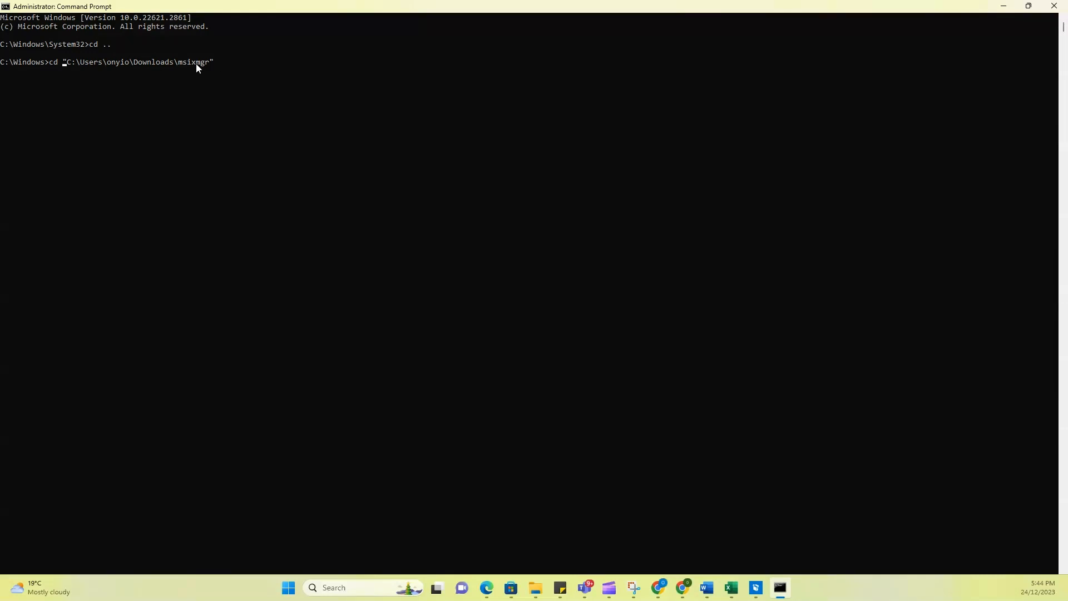
mouse_move(213, 68)
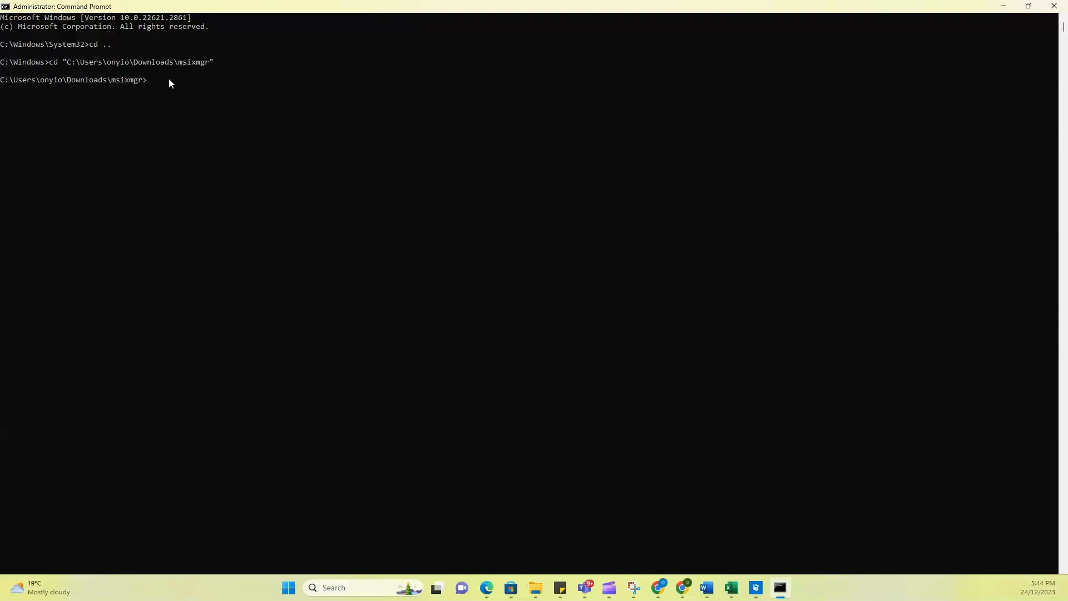
mouse_move(155, 86)
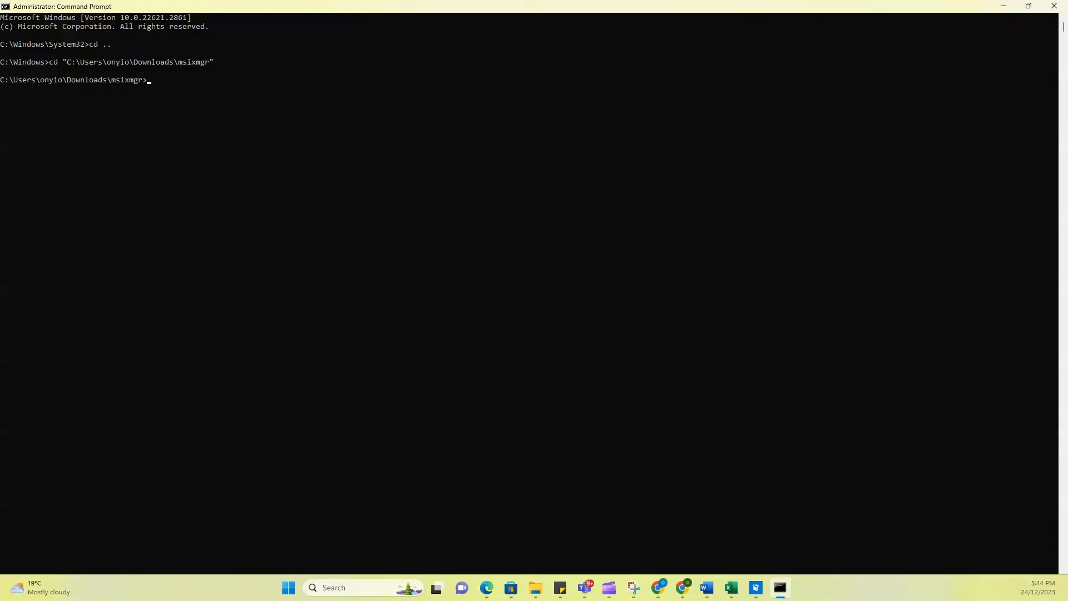
mouse_move(149, 84)
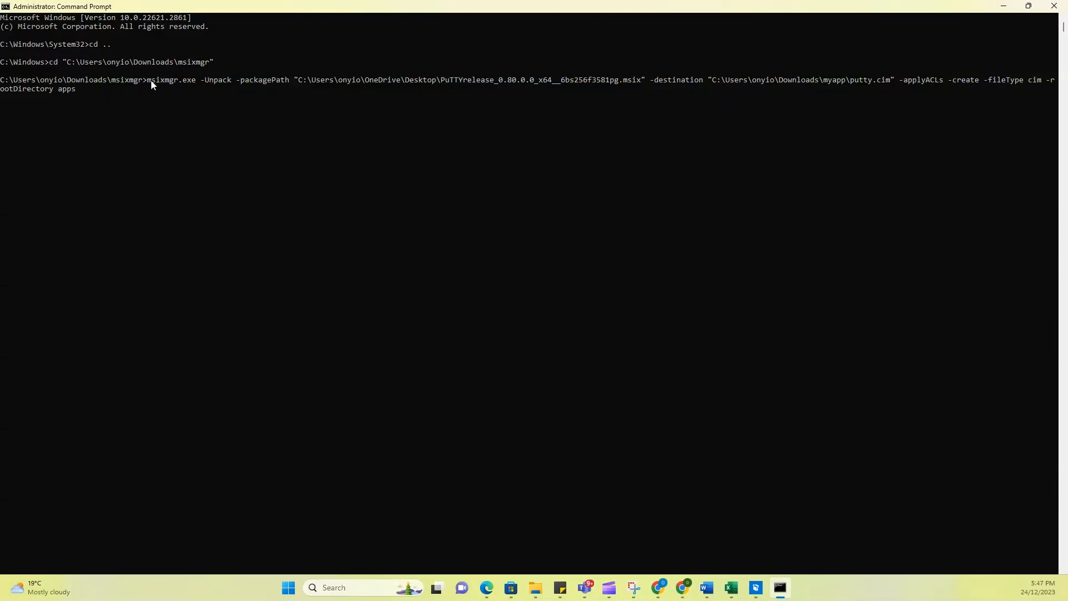
mouse_move(166, 84)
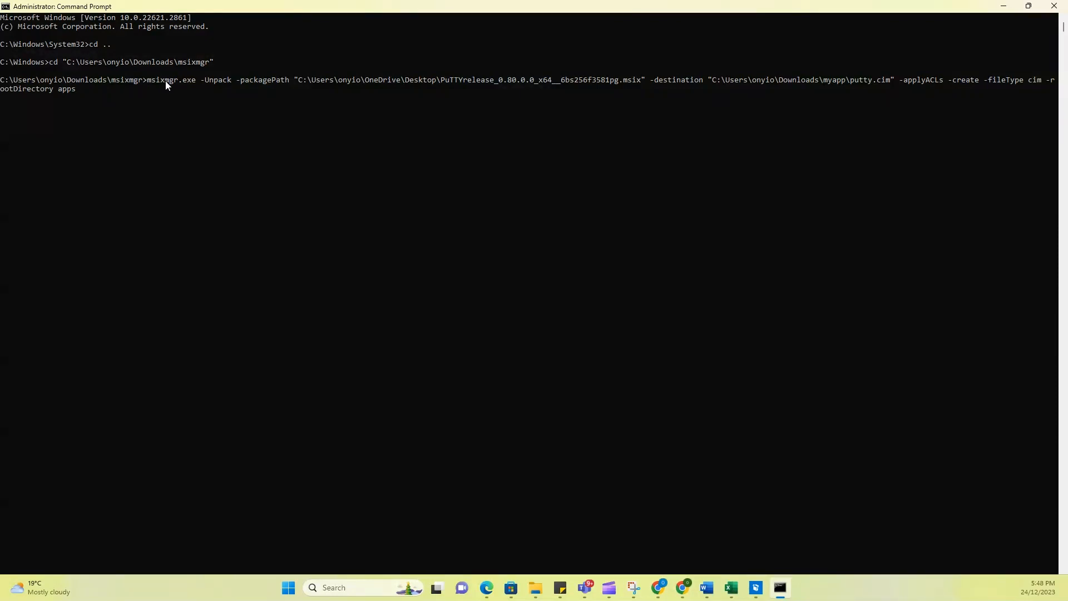
mouse_move(189, 89)
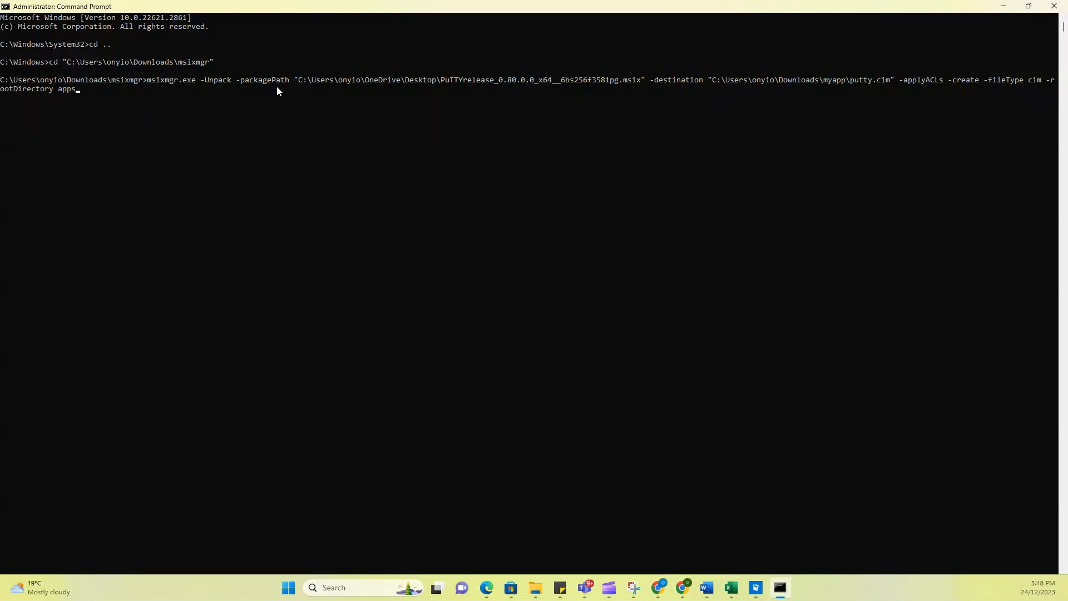
mouse_move(315, 83)
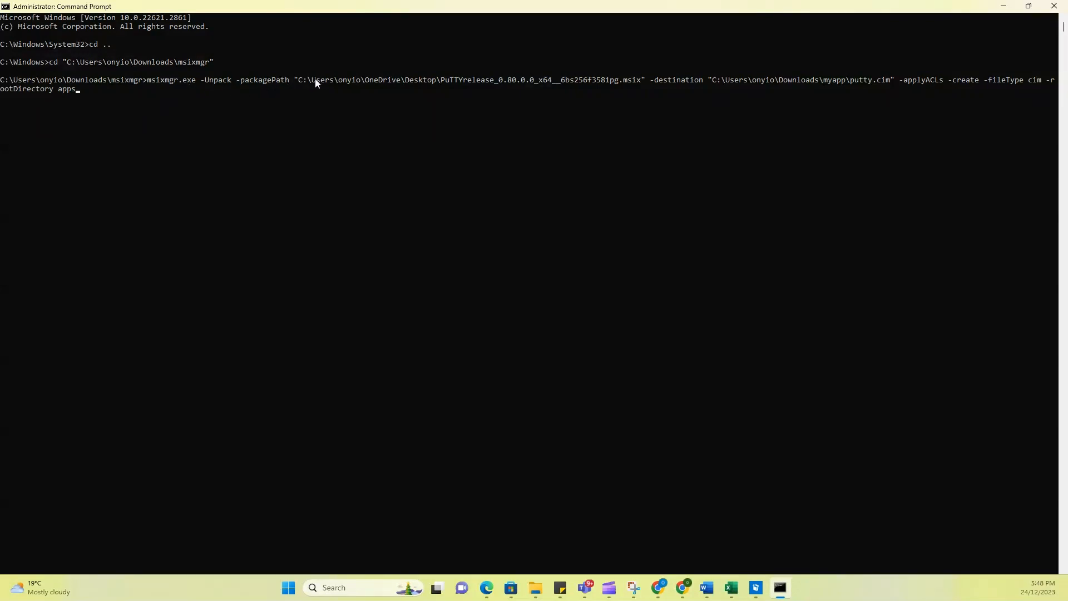
mouse_move(425, 87)
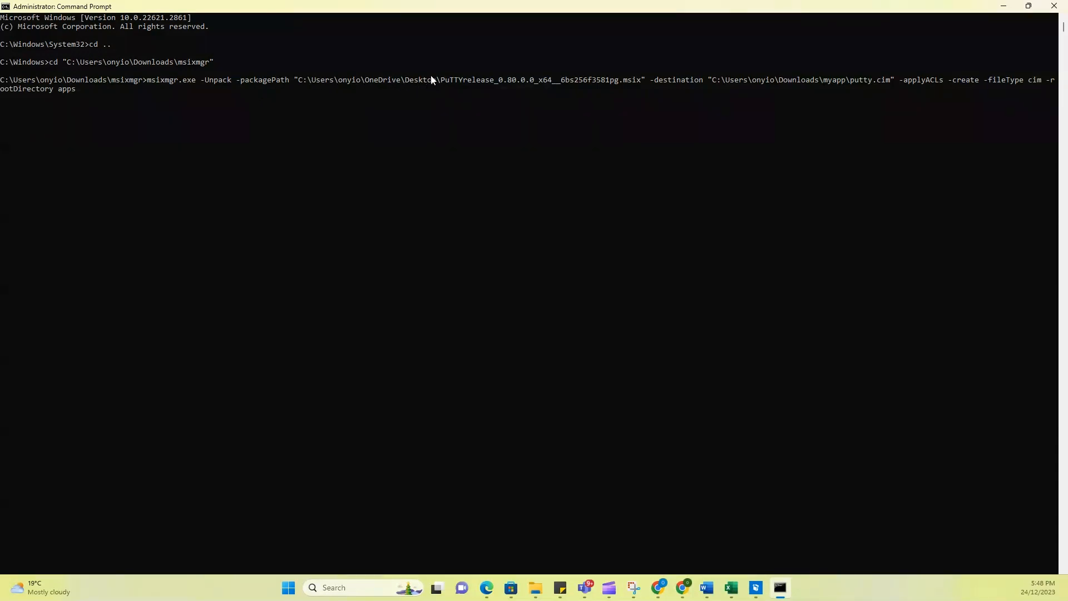
mouse_move(406, 73)
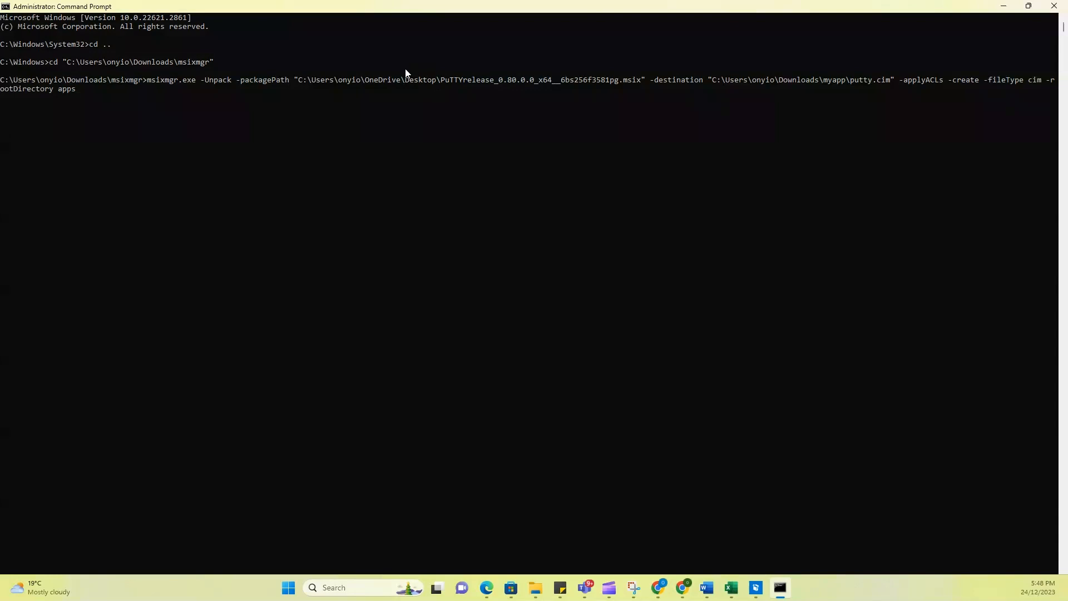
mouse_move(389, 85)
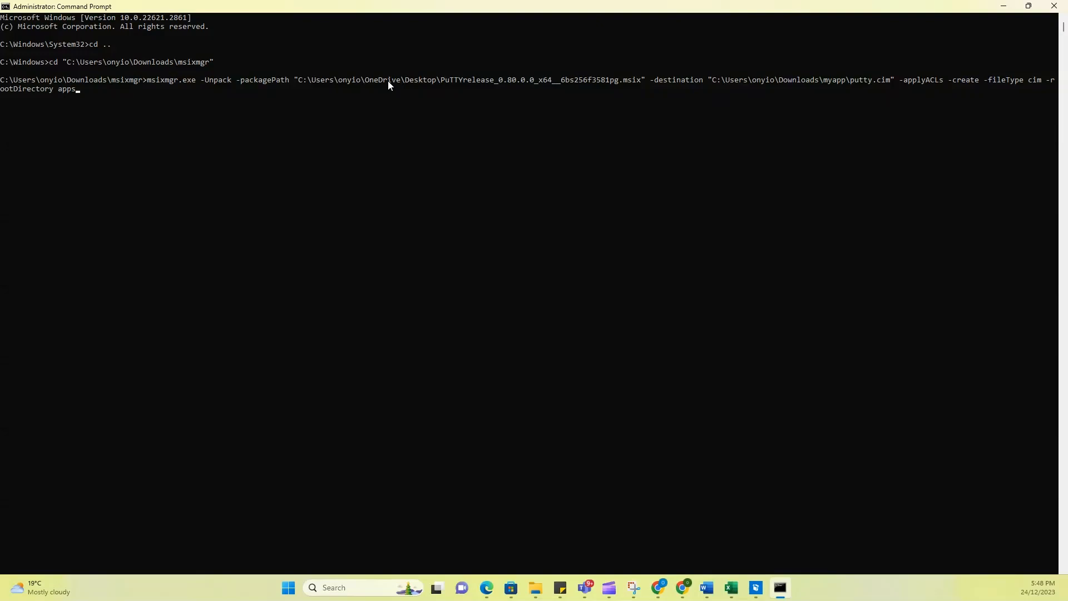
mouse_move(463, 88)
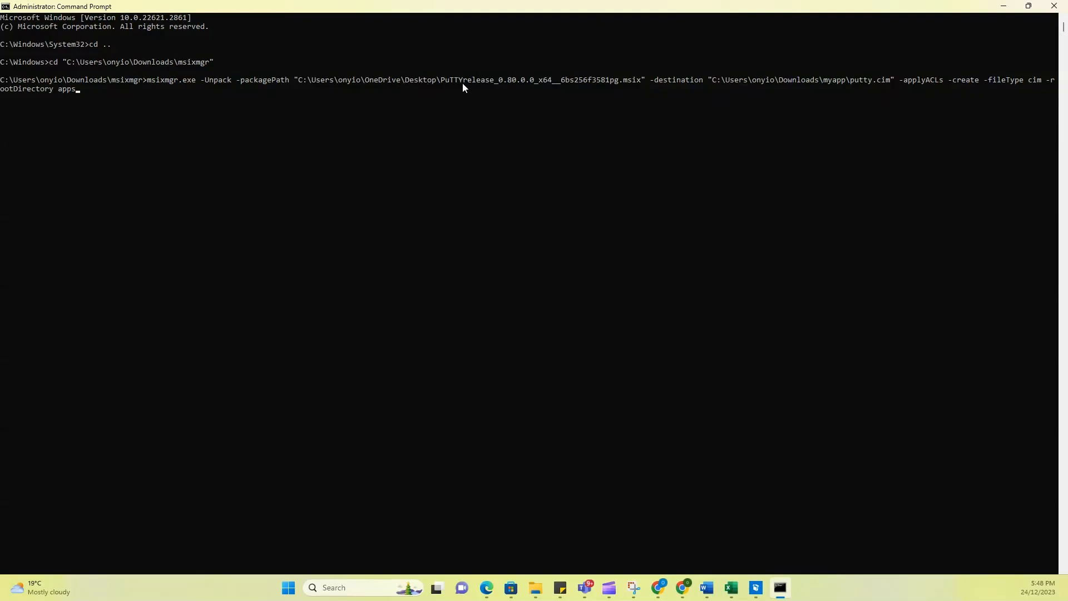
mouse_move(749, 80)
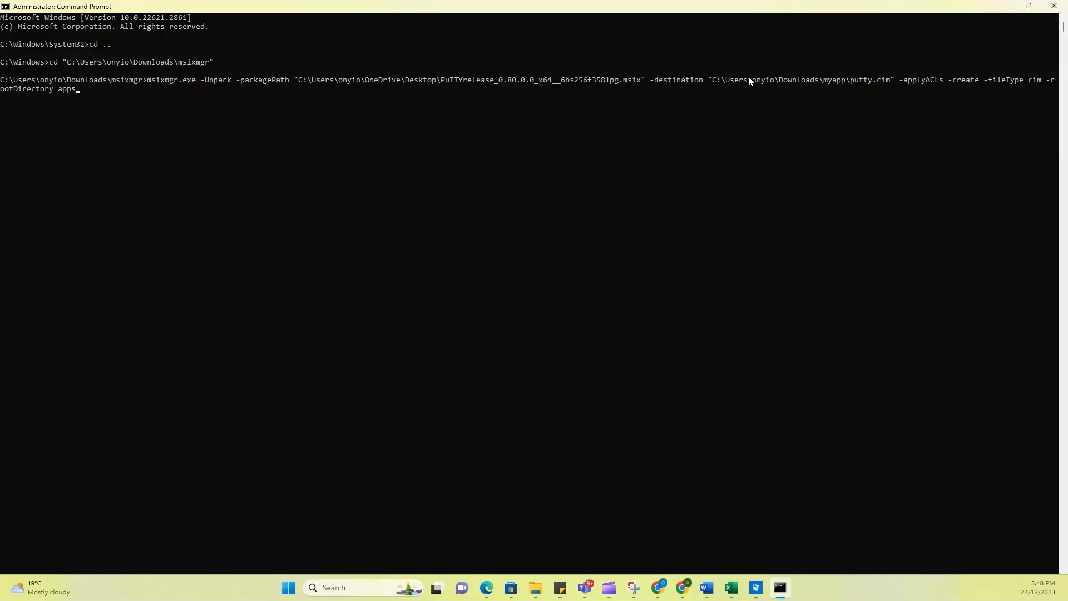
mouse_move(780, 80)
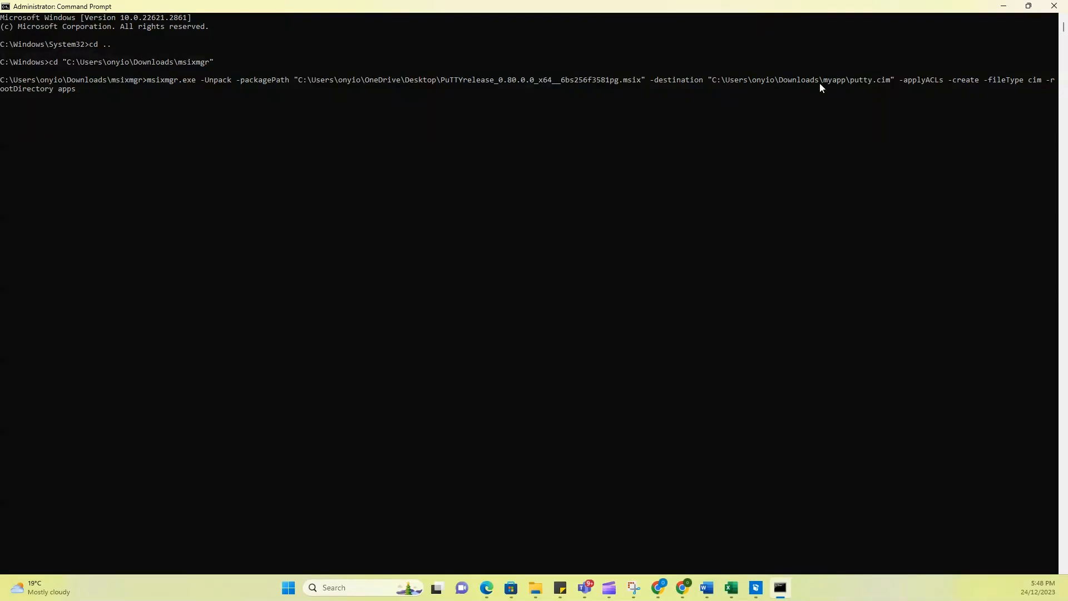
mouse_move(818, 82)
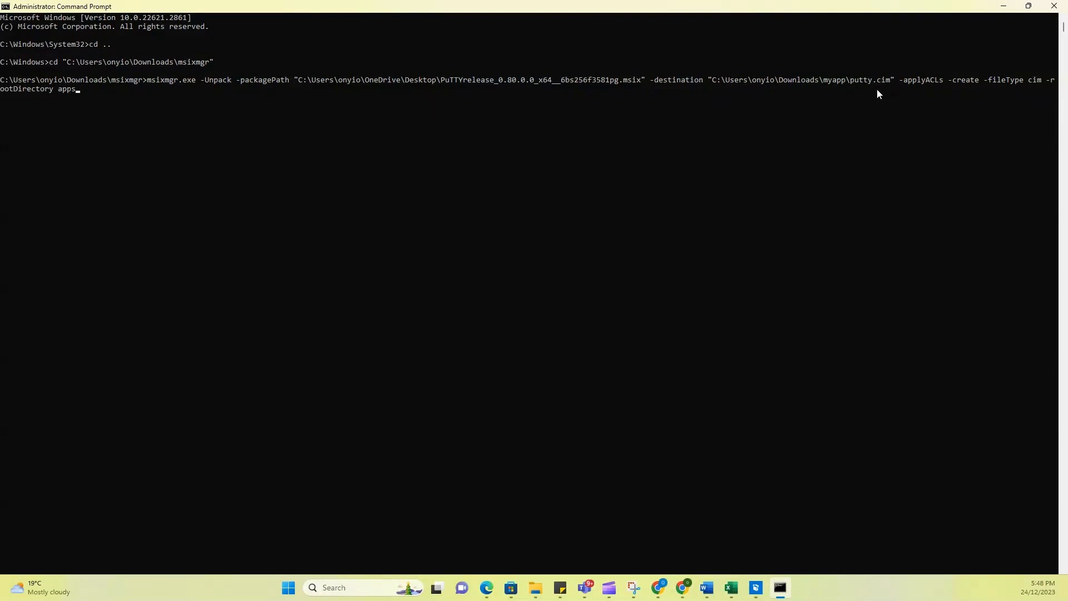
mouse_move(879, 93)
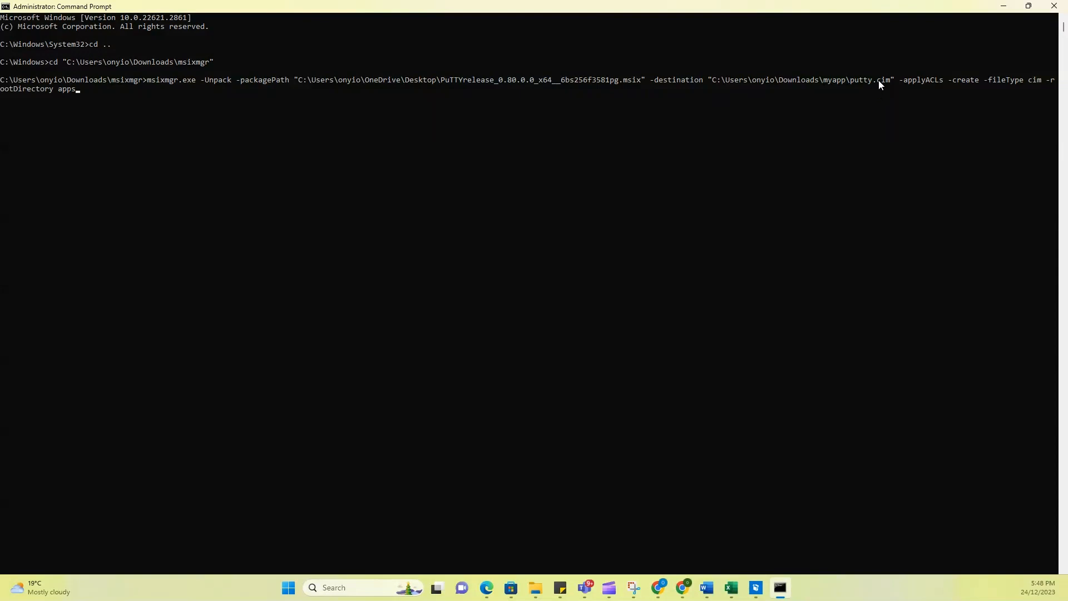
mouse_move(974, 84)
text(cd x64)
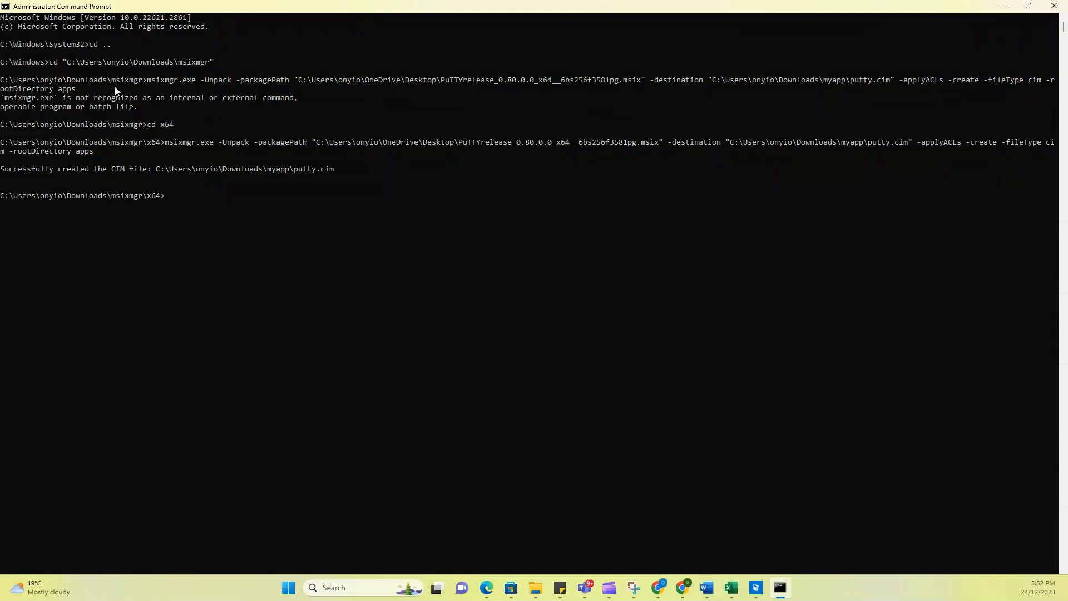
mouse_move(136, 87)
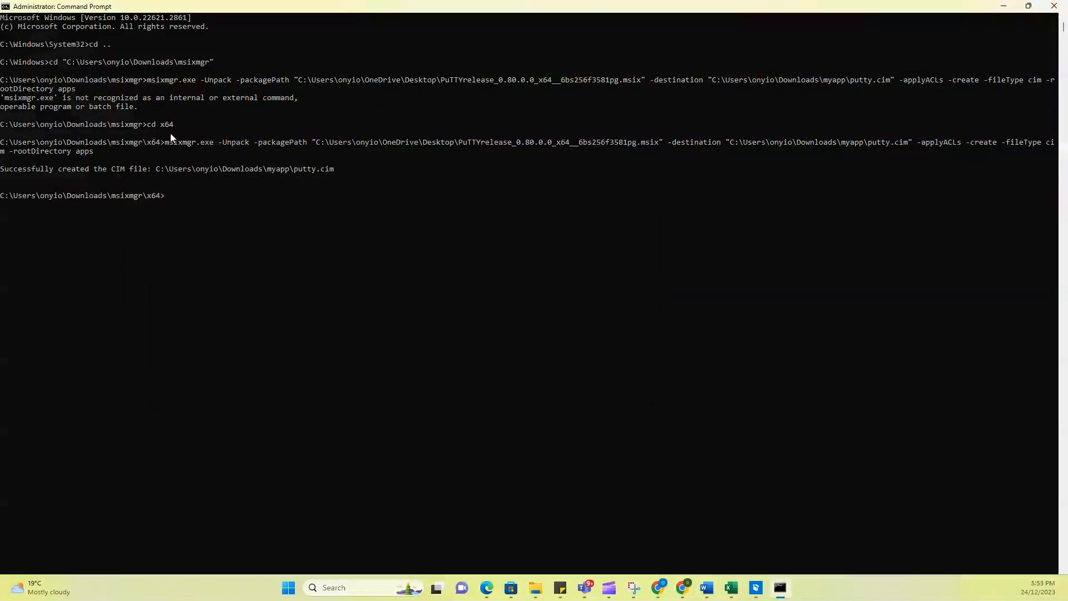
mouse_move(158, 131)
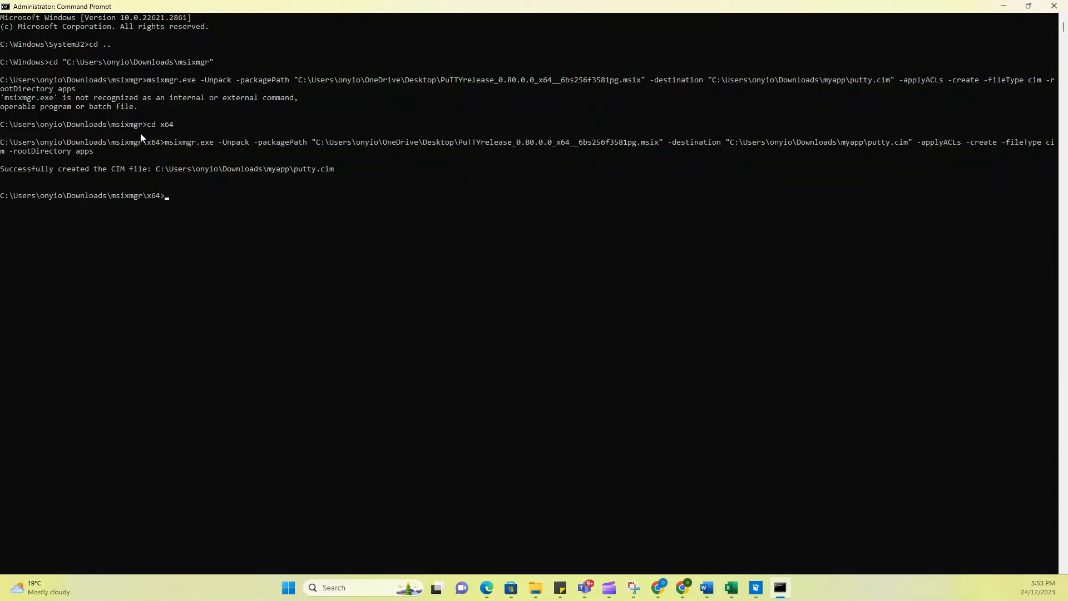
mouse_move(148, 146)
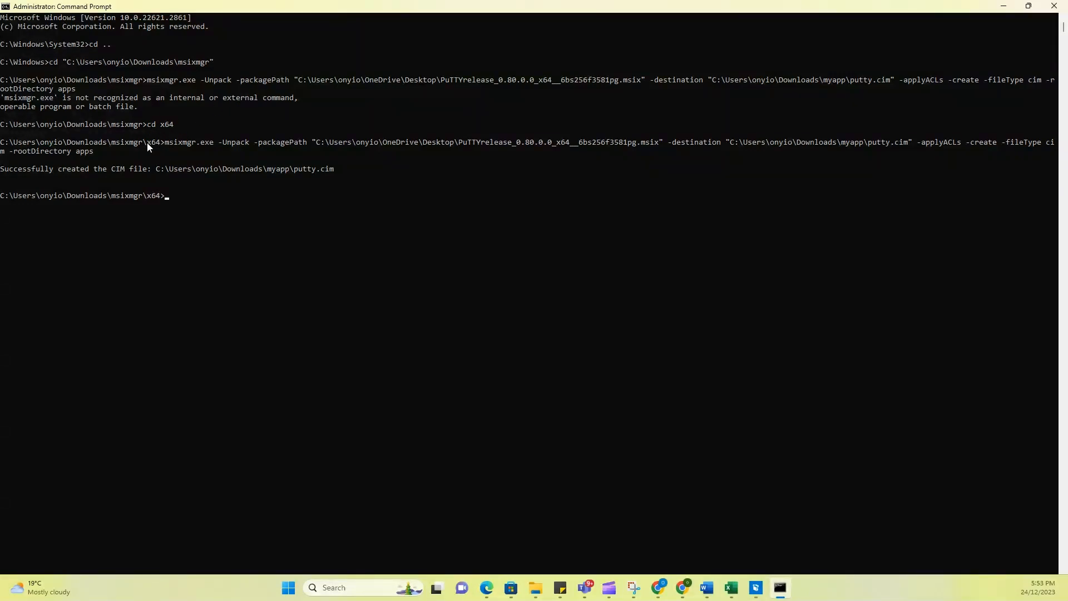
mouse_move(246, 80)
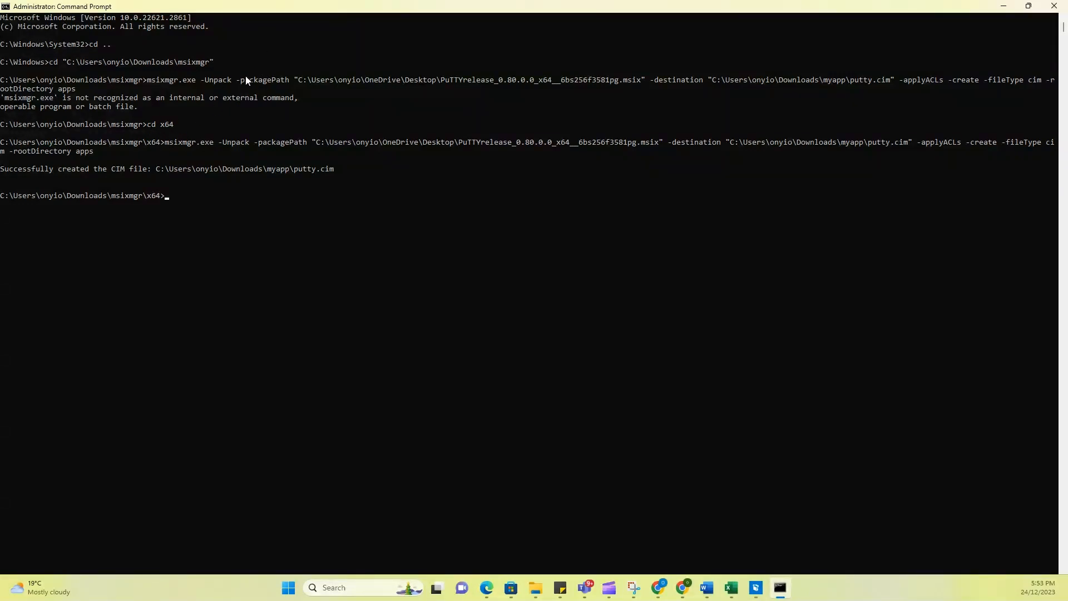
mouse_move(161, 126)
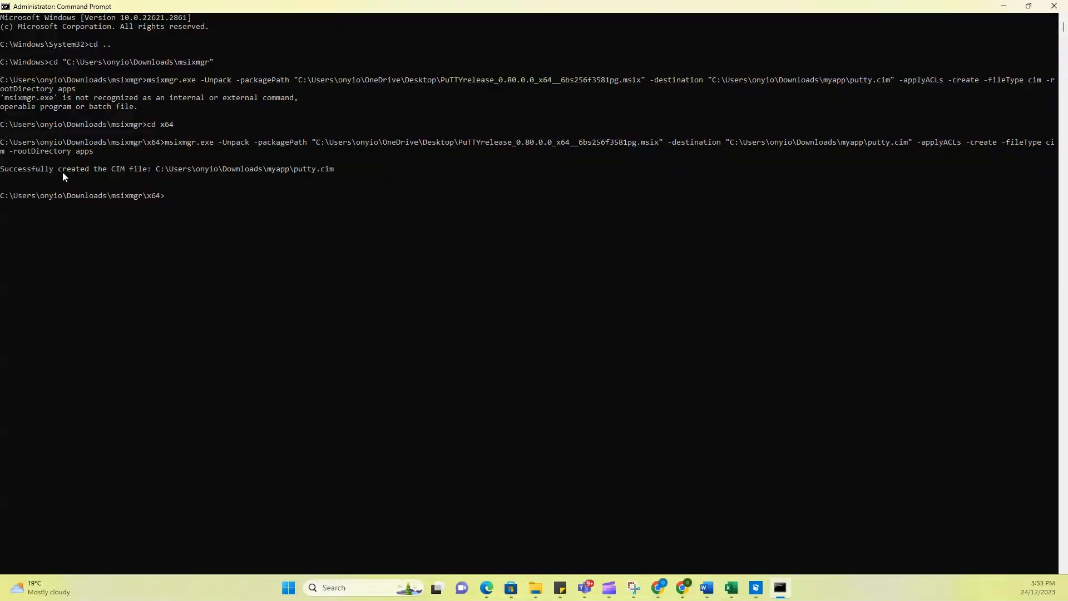
mouse_move(168, 184)
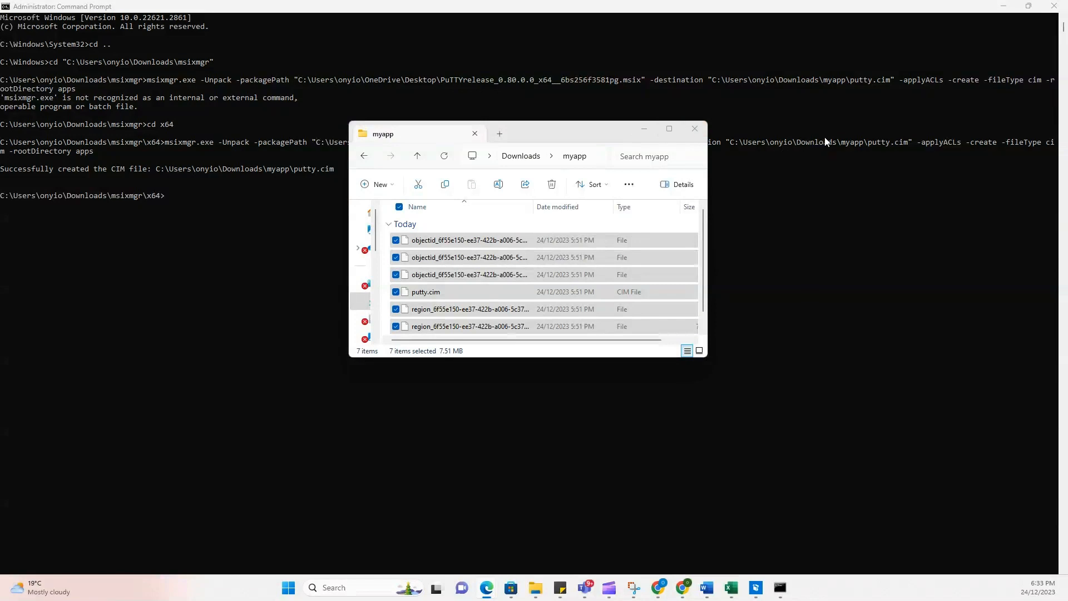
mouse_move(816, 143)
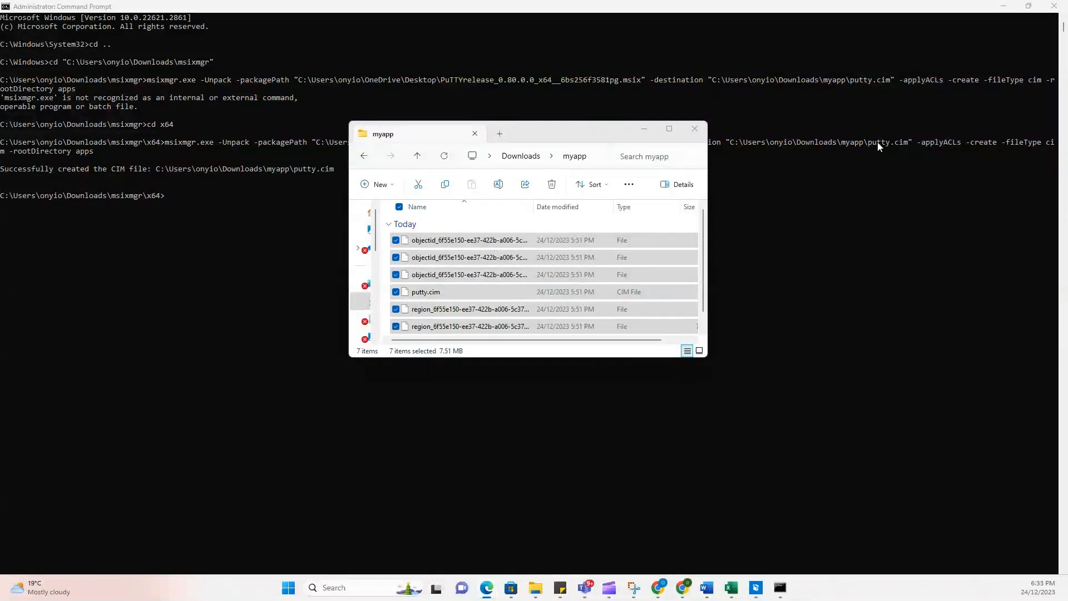
View the Downloads\myapp folder listing putty.cim and its objectid/region files
click(426, 291)
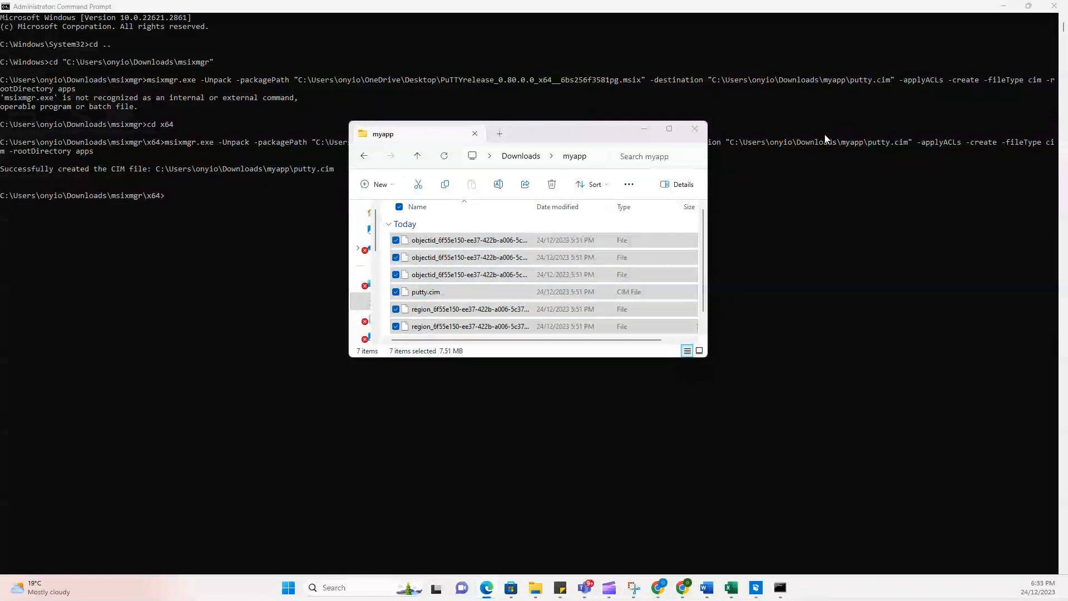
mouse_move(601, 141)
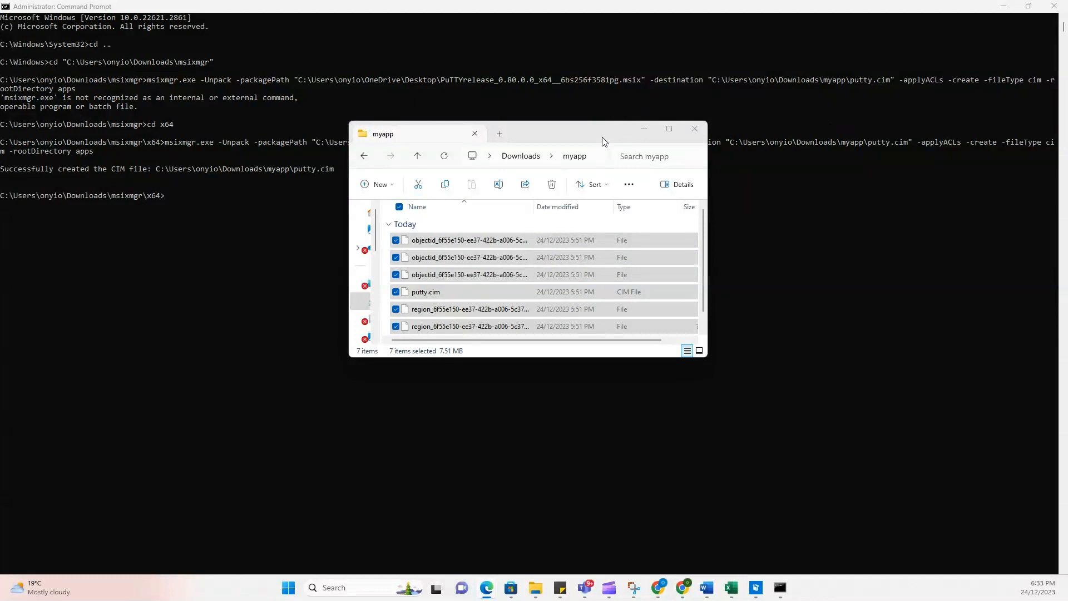